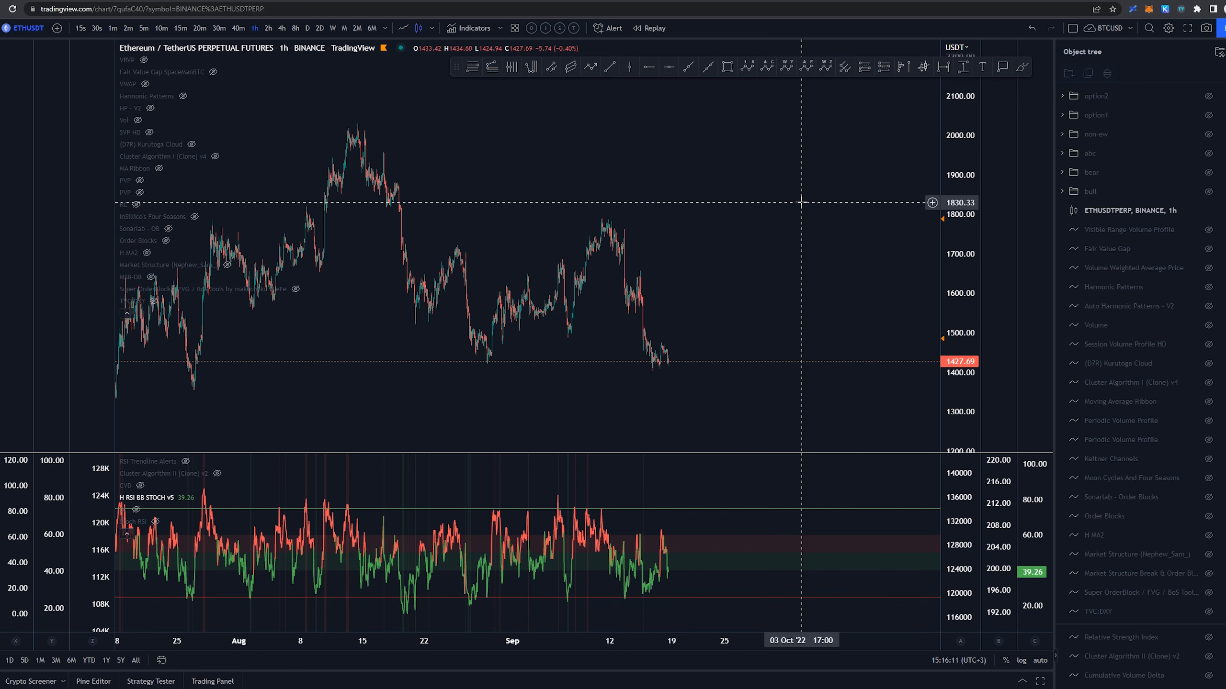
pyautogui.moveTo(703, 178)
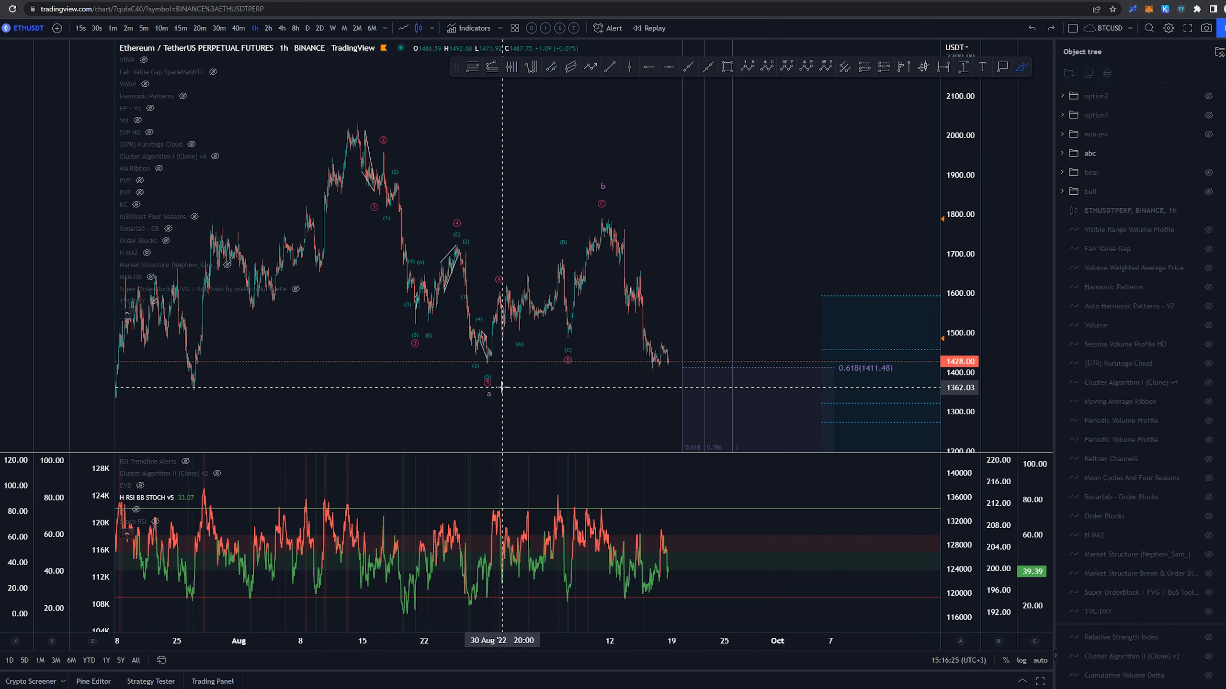
pyautogui.moveTo(487, 393)
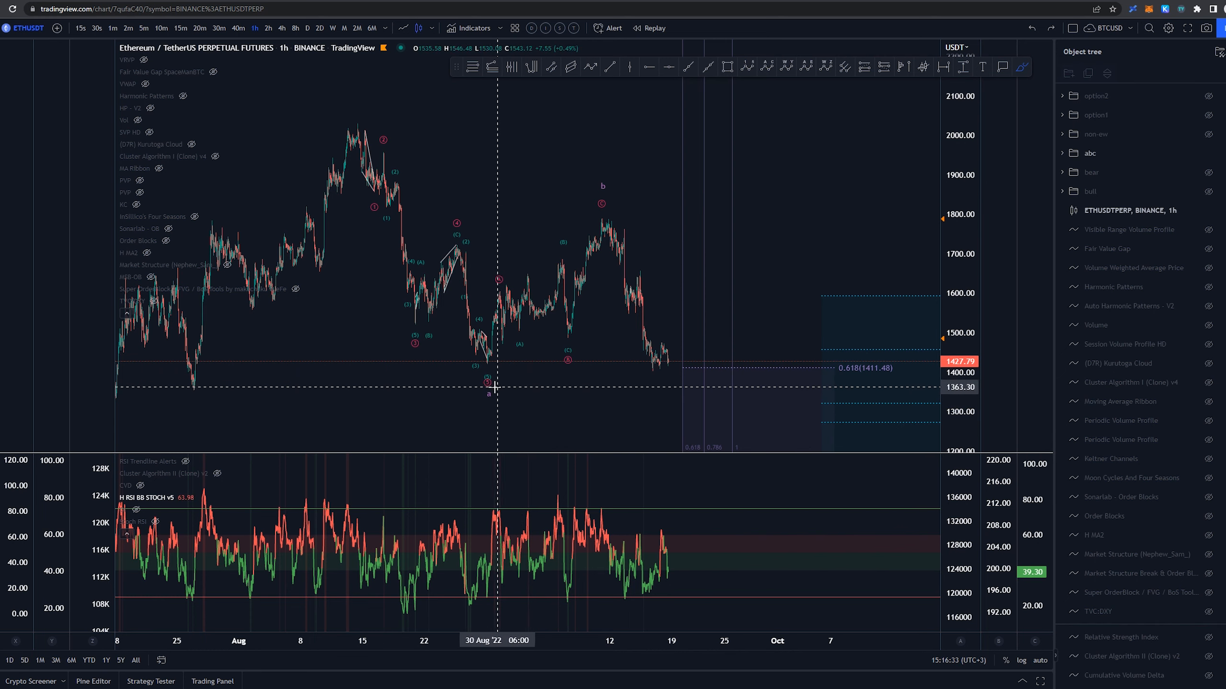
pyautogui.moveTo(478, 382)
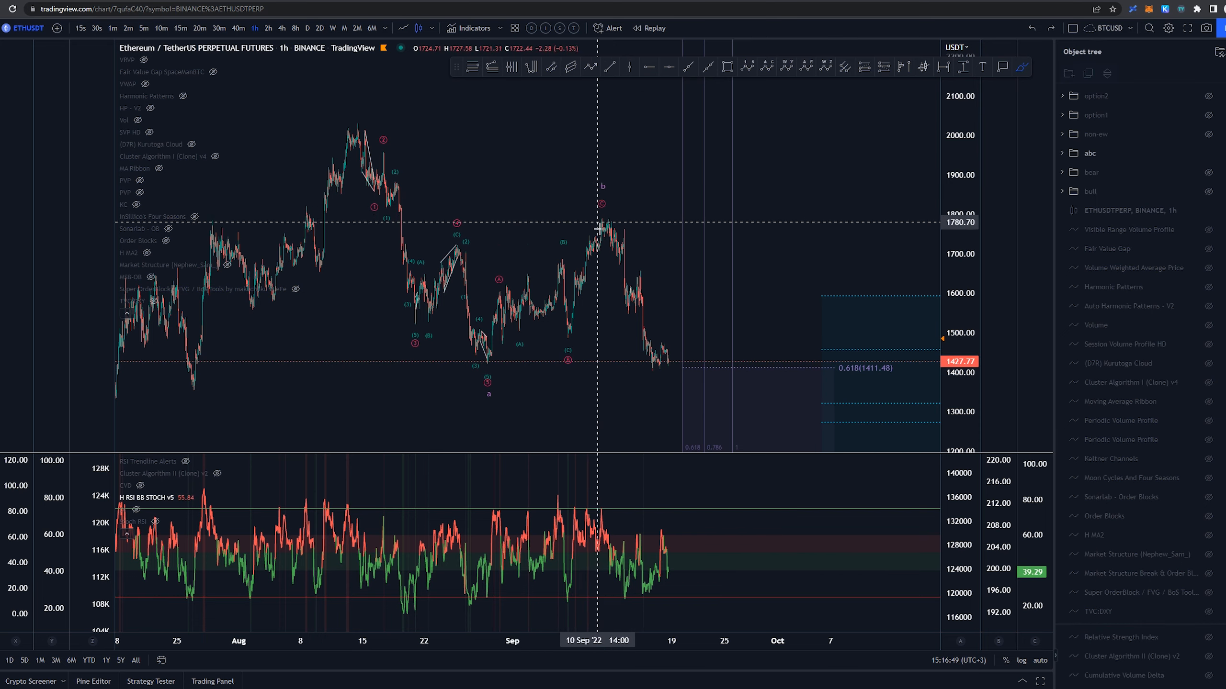
pyautogui.moveTo(348, 129)
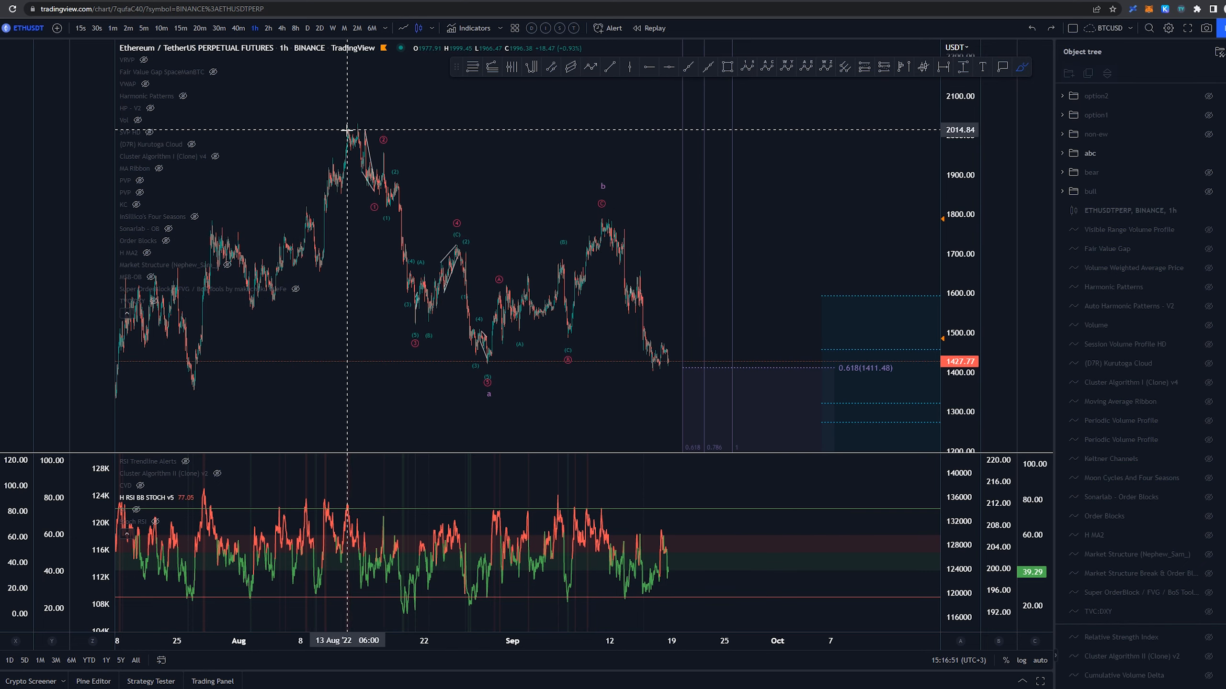
pyautogui.moveTo(610, 216)
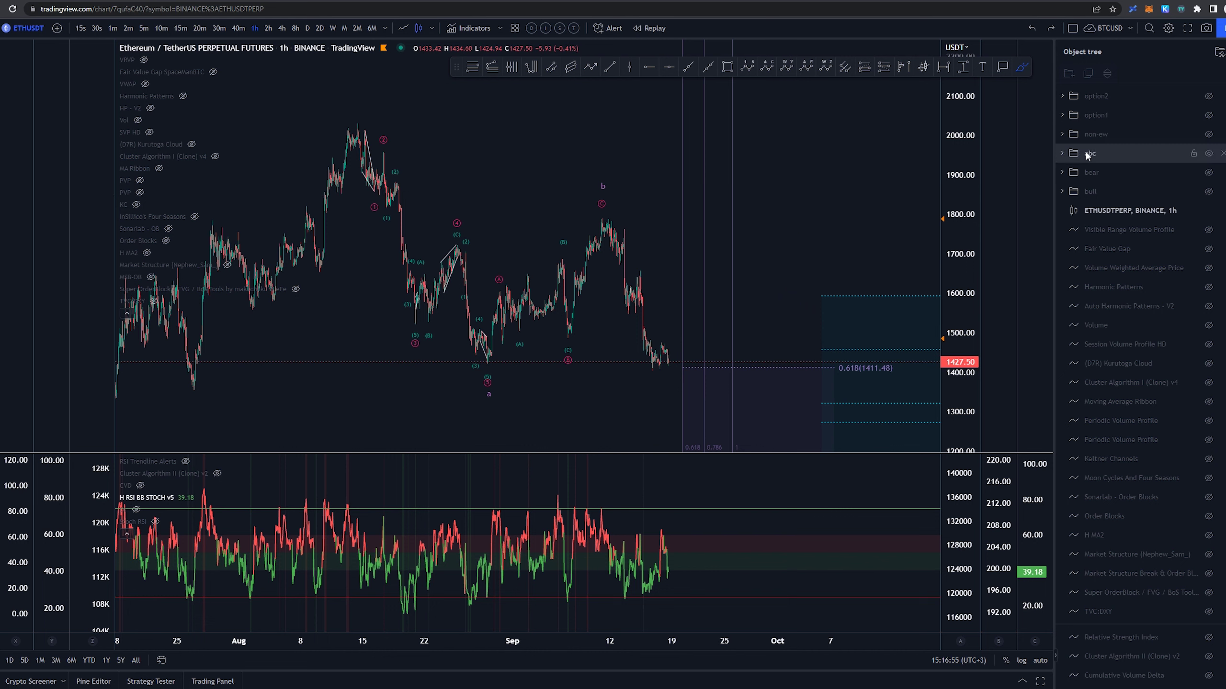
# Unhide the option1 folder to show the alternative September wave count and red Fibonacci targets
pyautogui.click(1208, 115)
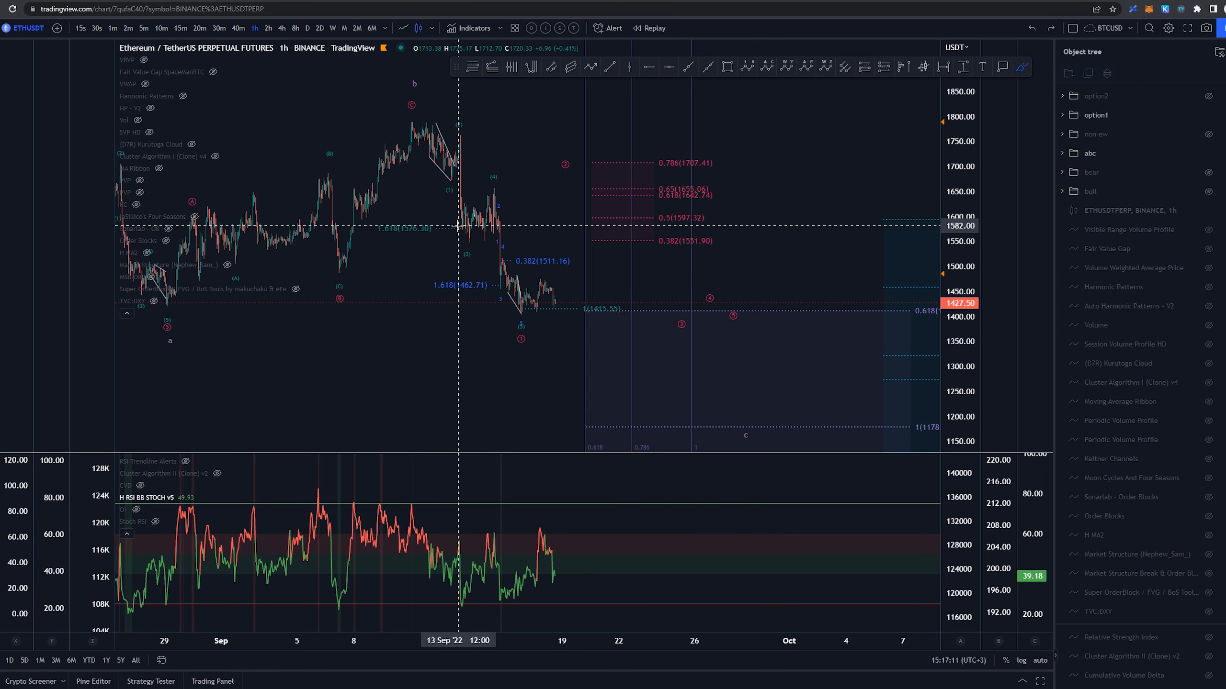
pyautogui.moveTo(497, 189)
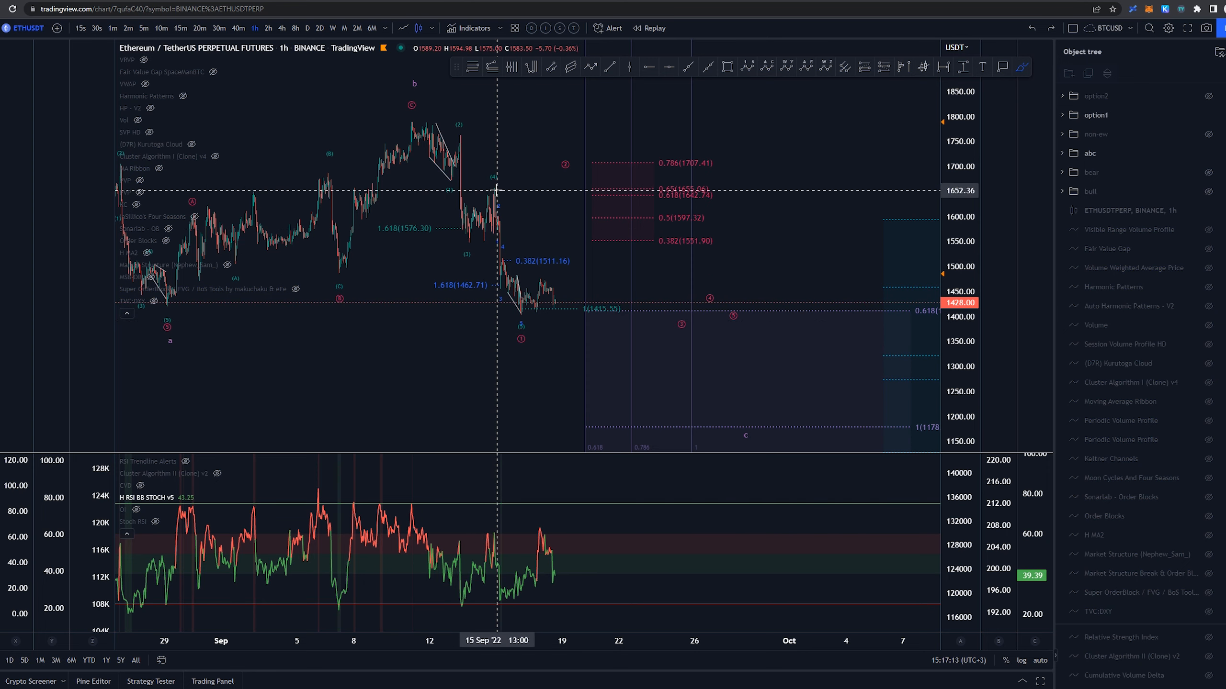
pyautogui.moveTo(606, 297)
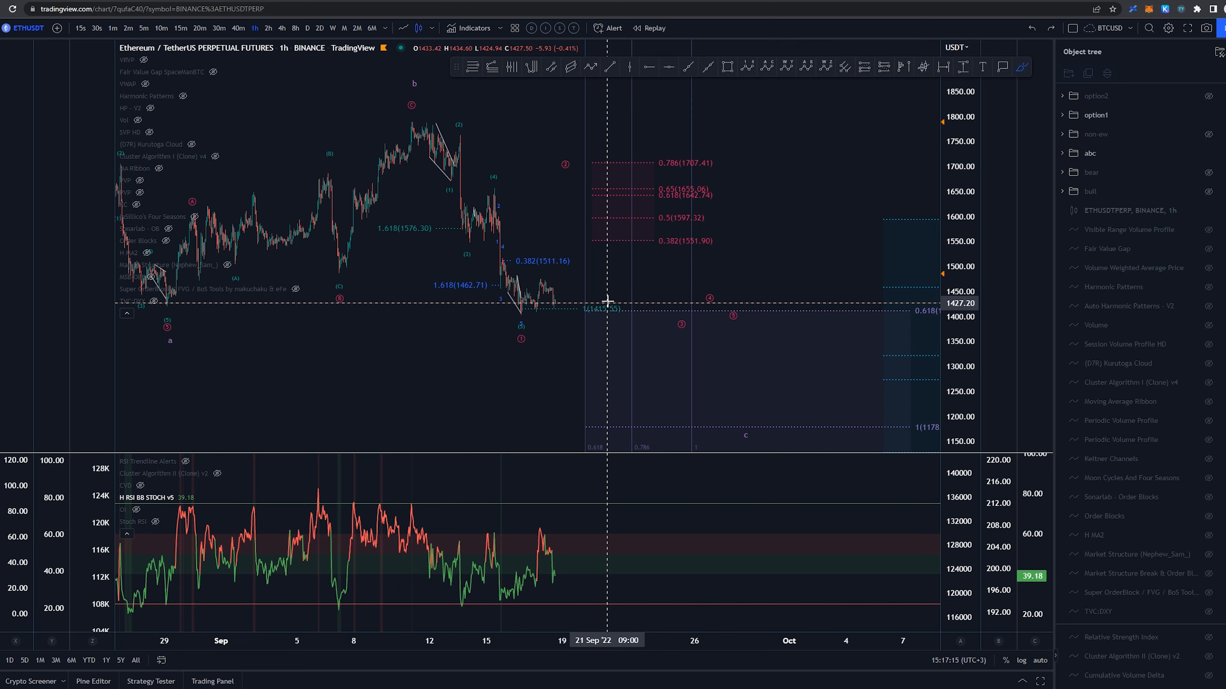
pyautogui.moveTo(604, 305)
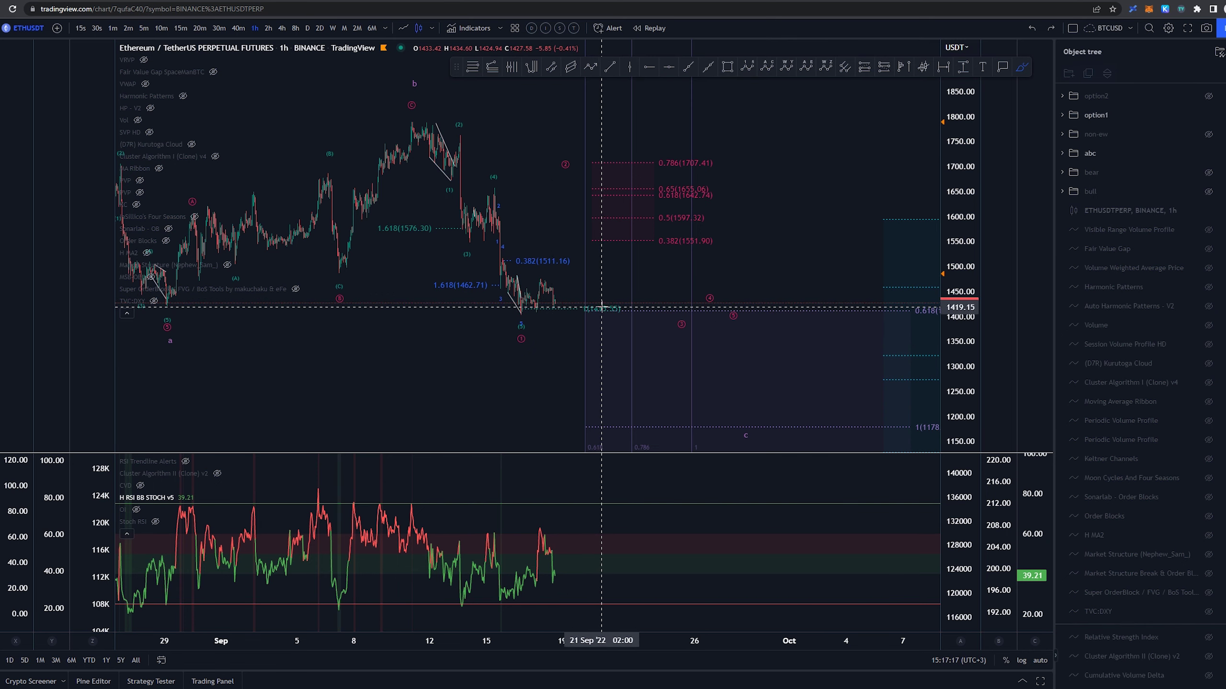
pyautogui.moveTo(537, 309)
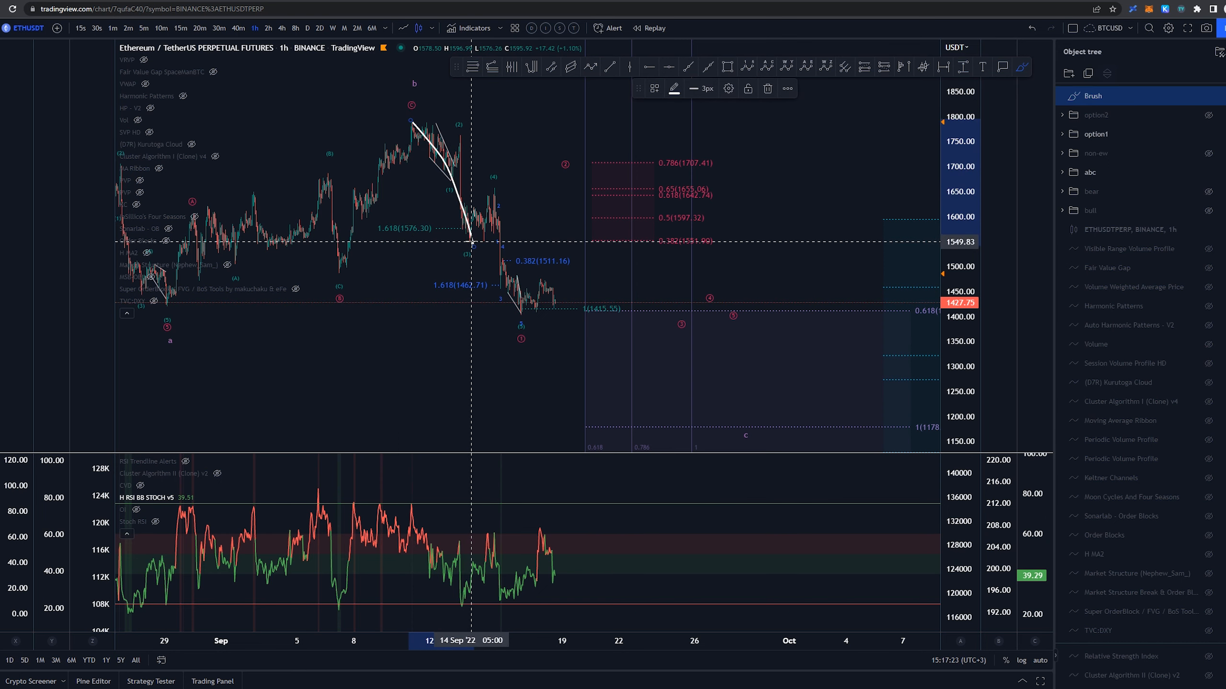
pyautogui.moveTo(497, 194)
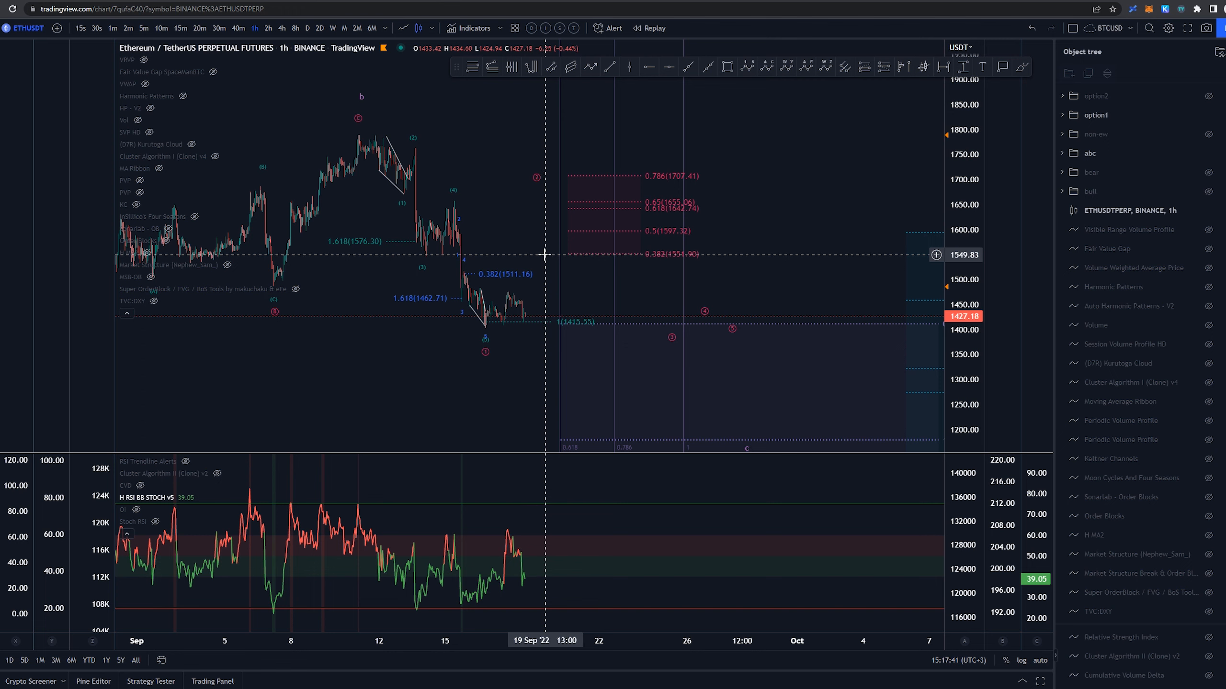
pyautogui.moveTo(536, 190)
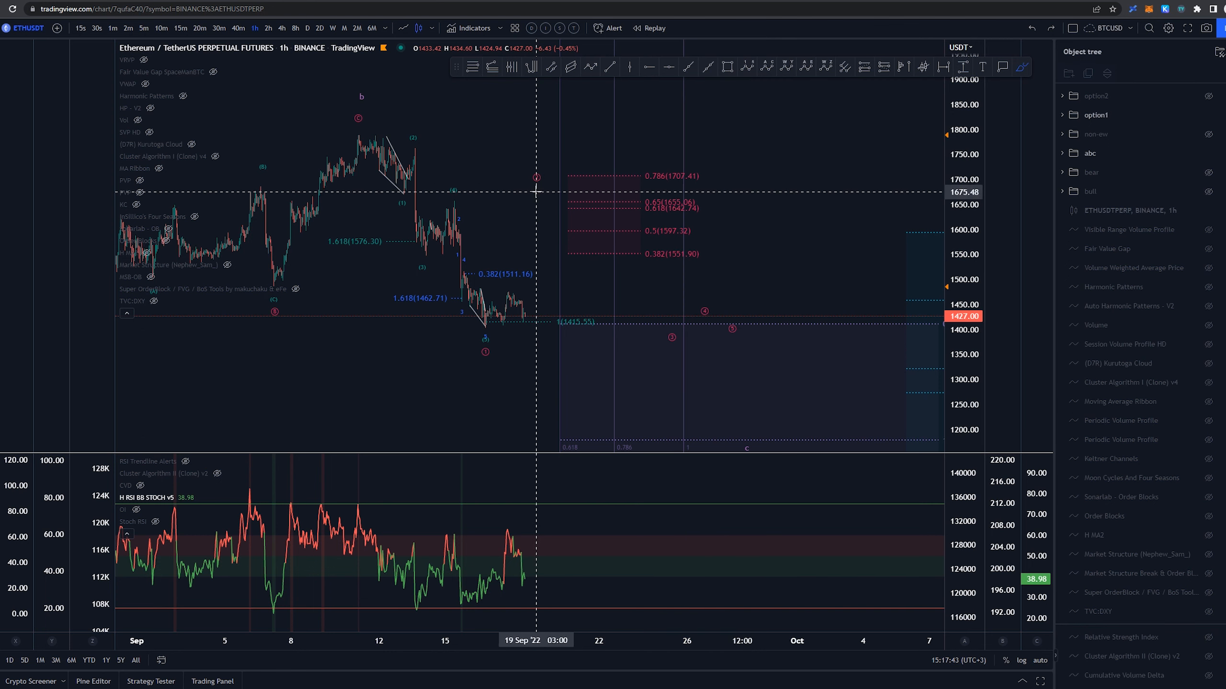
pyautogui.moveTo(552, 244)
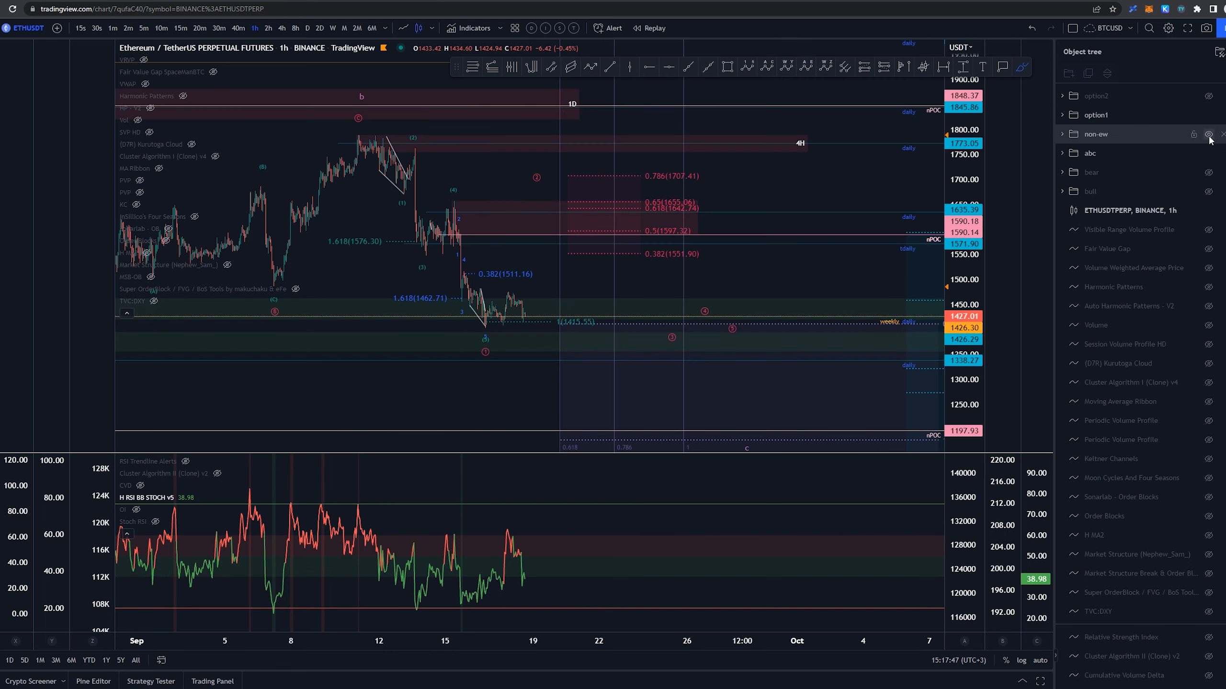
pyautogui.moveTo(907, 222)
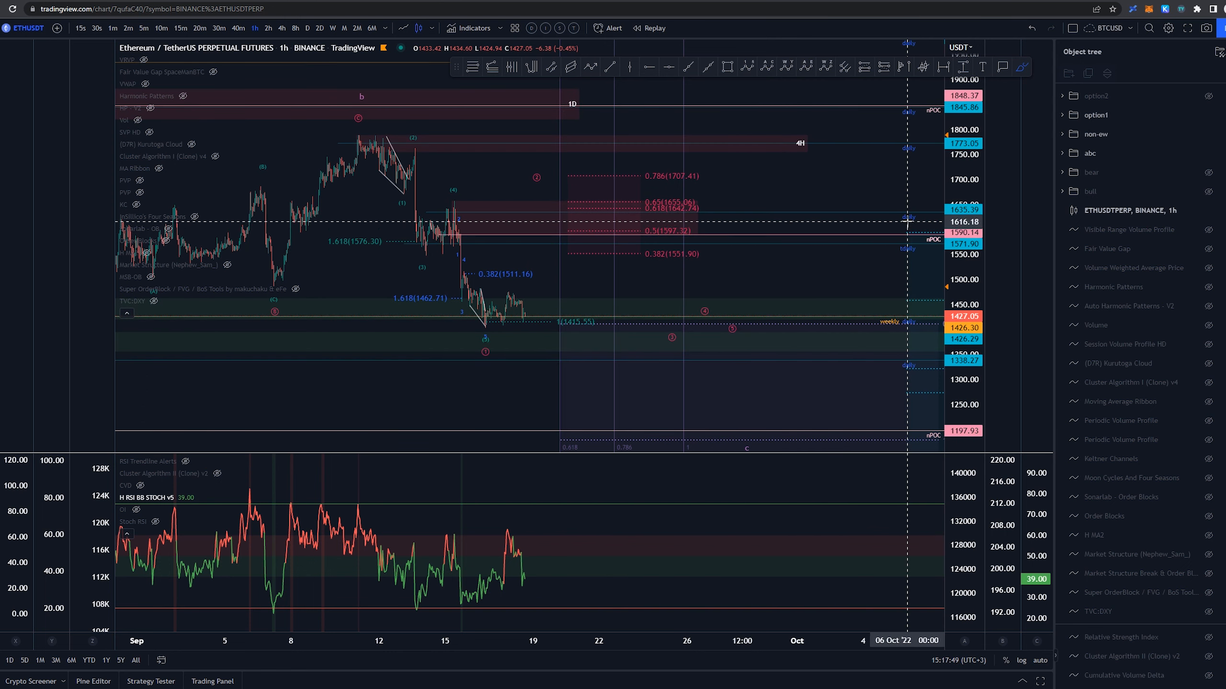
pyautogui.moveTo(897, 205)
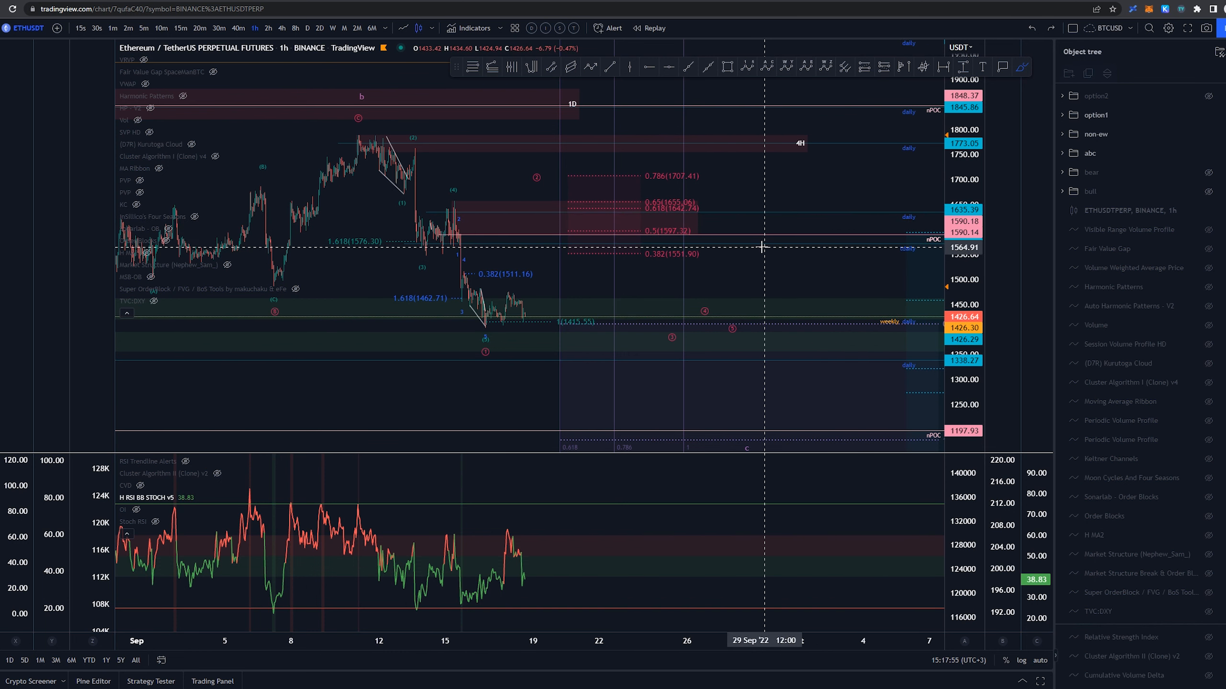
pyautogui.moveTo(631, 208)
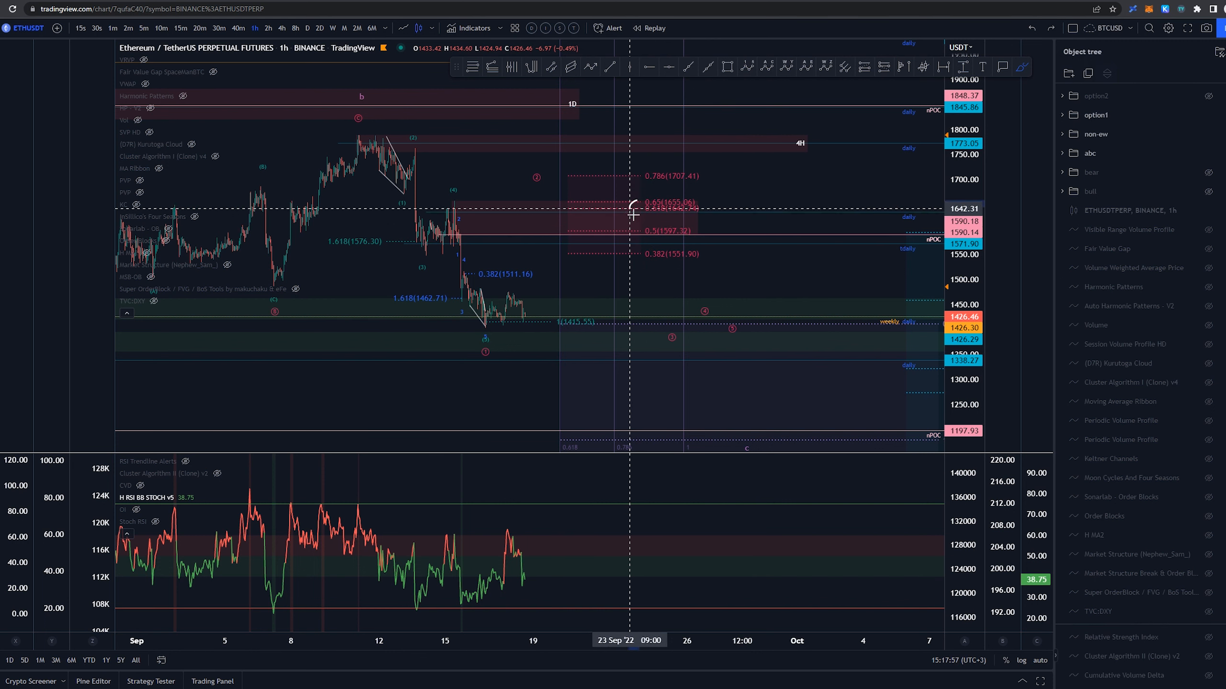
pyautogui.moveTo(532, 207)
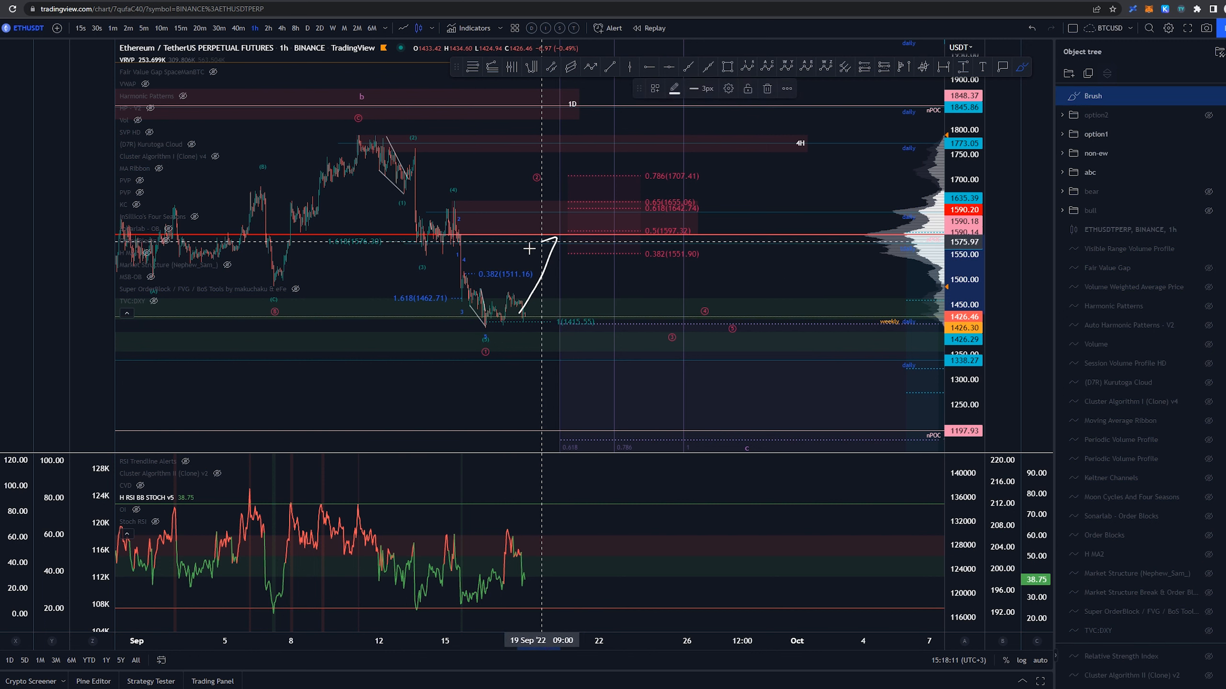
pyautogui.moveTo(802, 288)
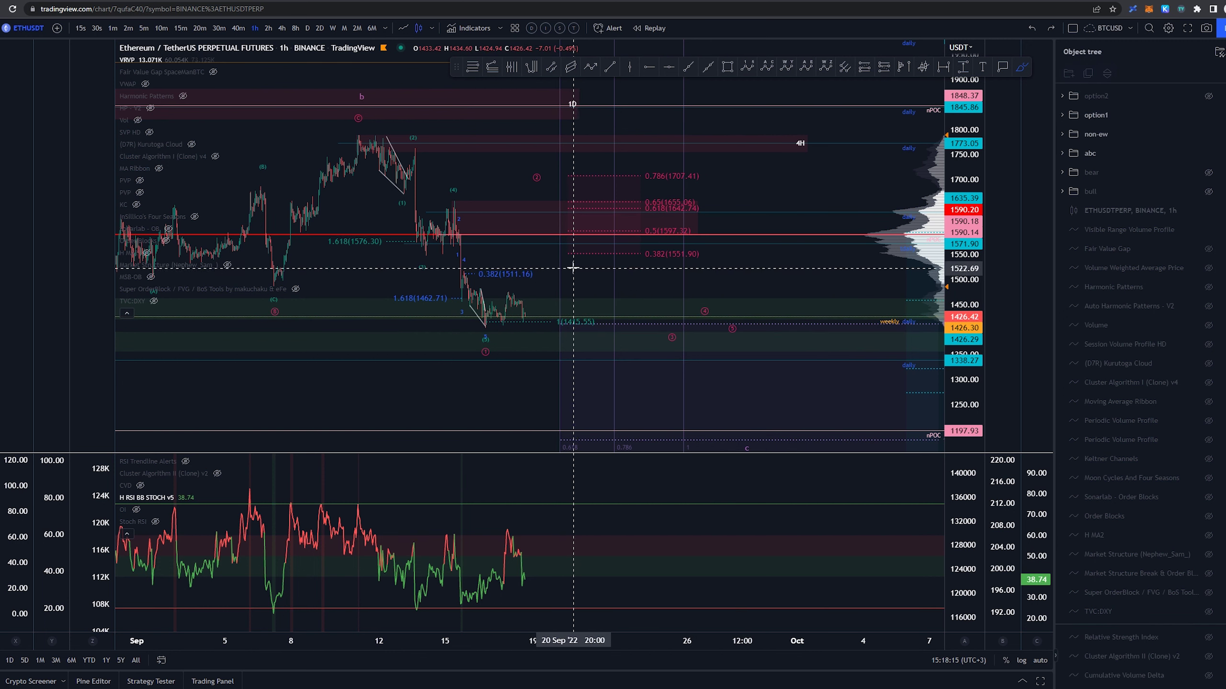
pyautogui.moveTo(553, 207)
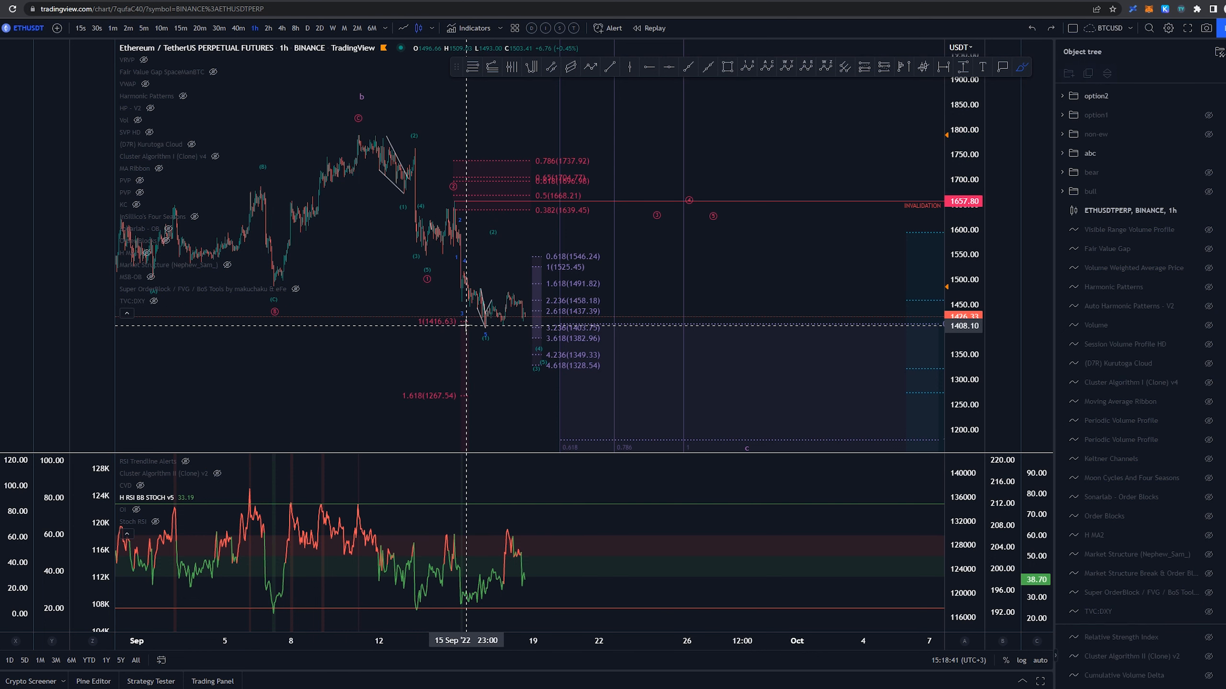
pyautogui.moveTo(476, 206)
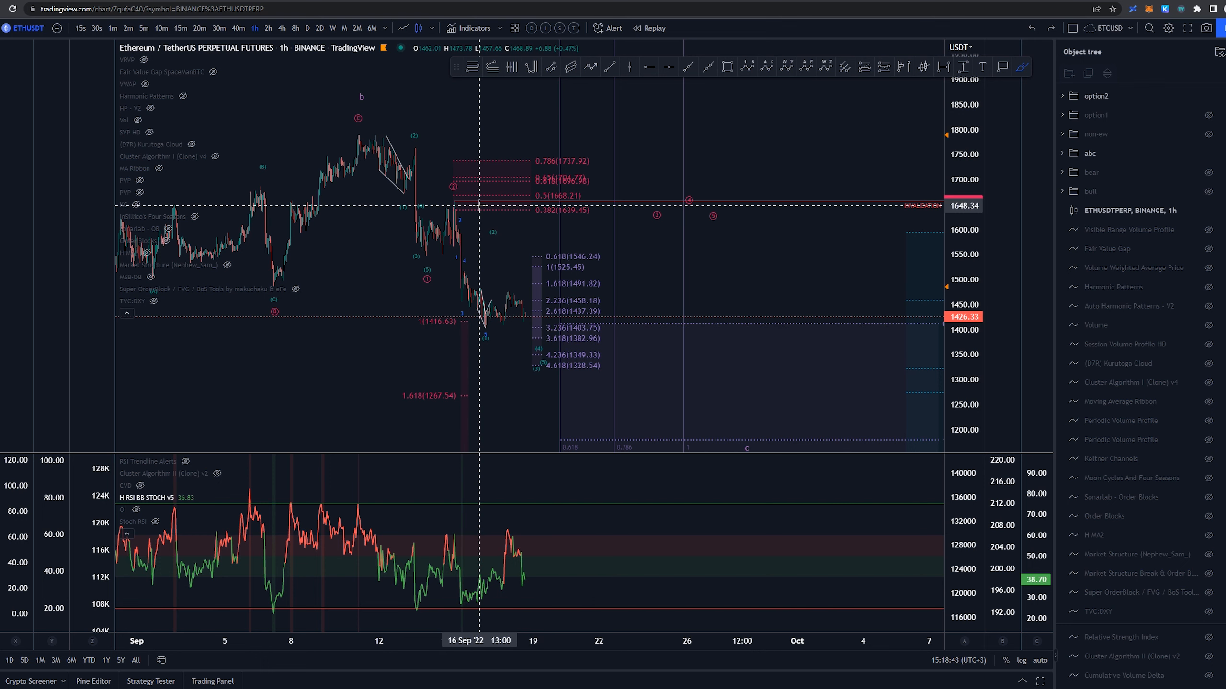
pyautogui.moveTo(576, 312)
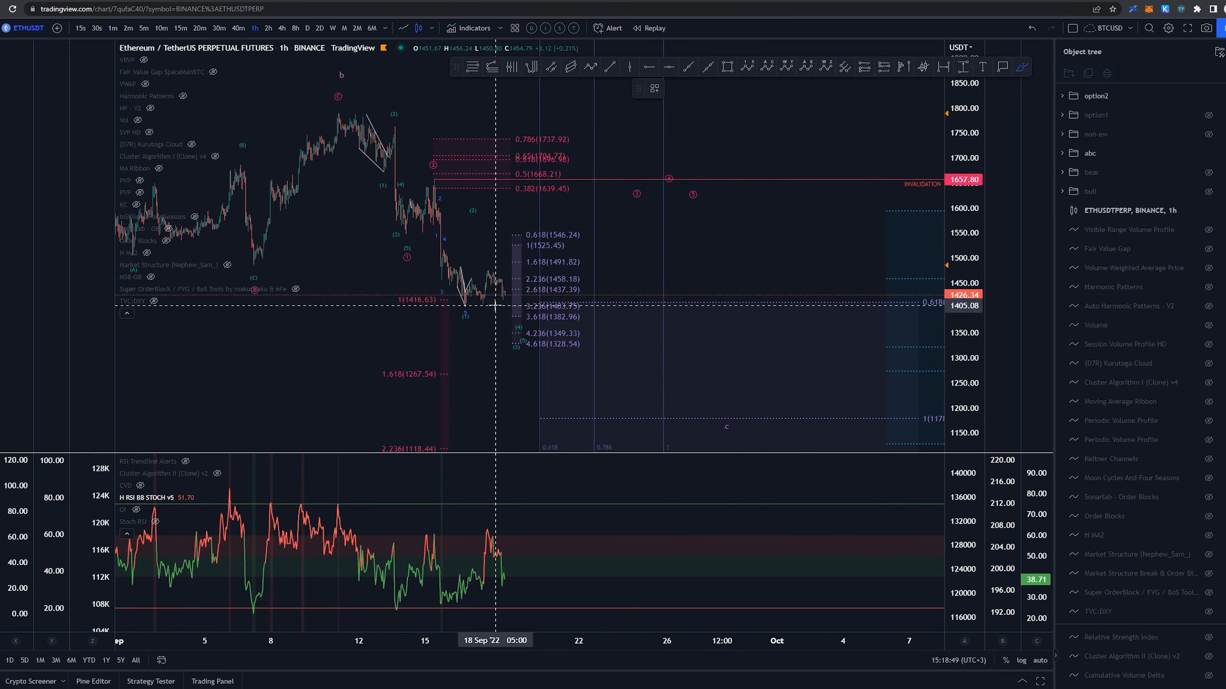
# Move the chart view to show the count since July with targets near 1178, 1034 and 945
pyautogui.moveTo(504, 289); pyautogui.dragTo(516, 234)
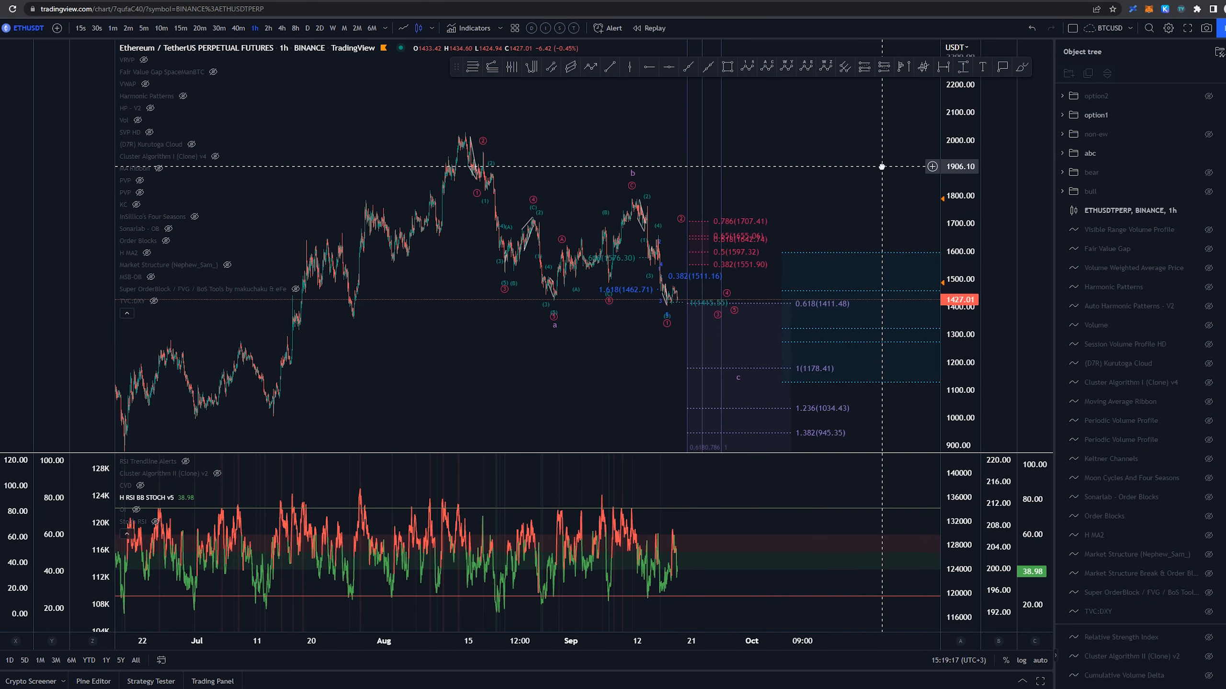
# Brush-sketch the summer rally and a projected drop toward the lower Fibonacci targets near the latest candles
pyautogui.moveTo(203, 414); pyautogui.dragTo(477, 157)
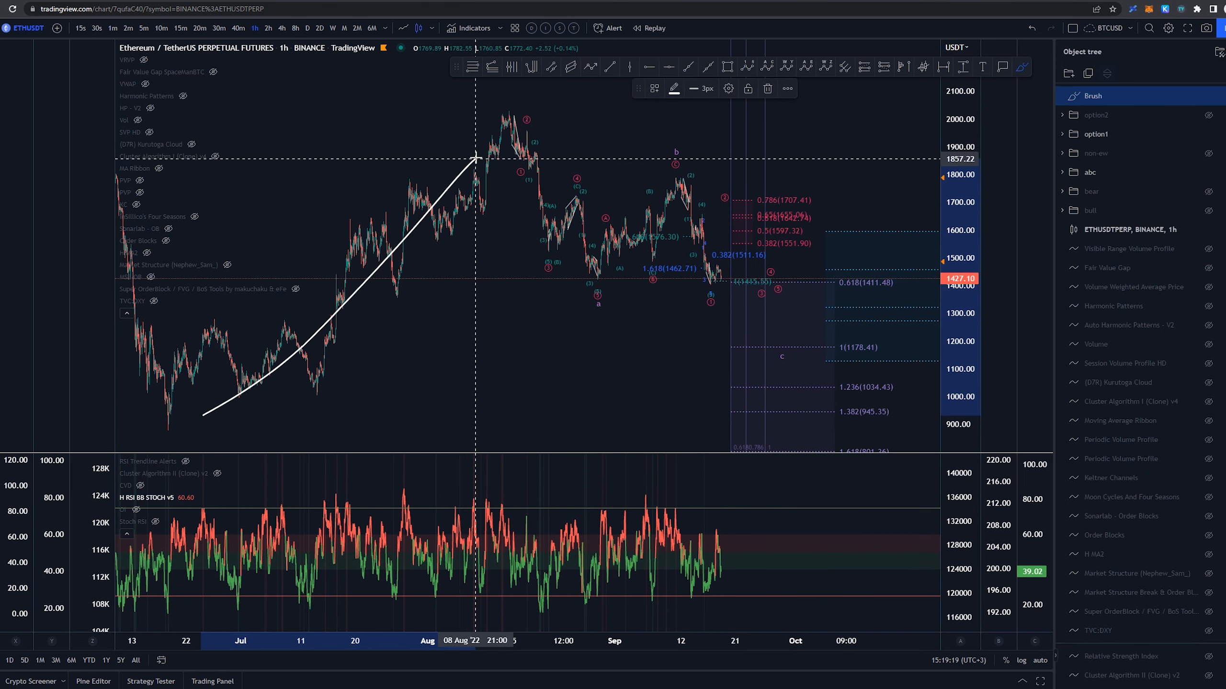
pyautogui.moveTo(738, 293); pyautogui.dragTo(848, 164)
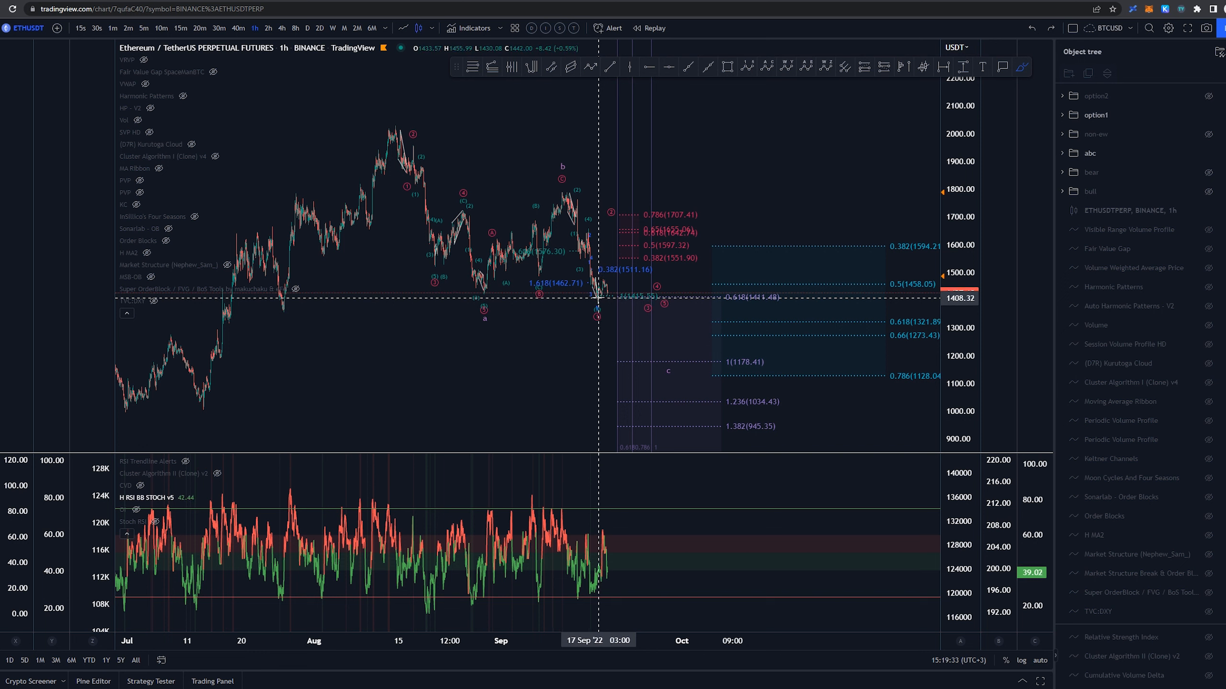
pyautogui.moveTo(609, 301); pyautogui.dragTo(641, 235)
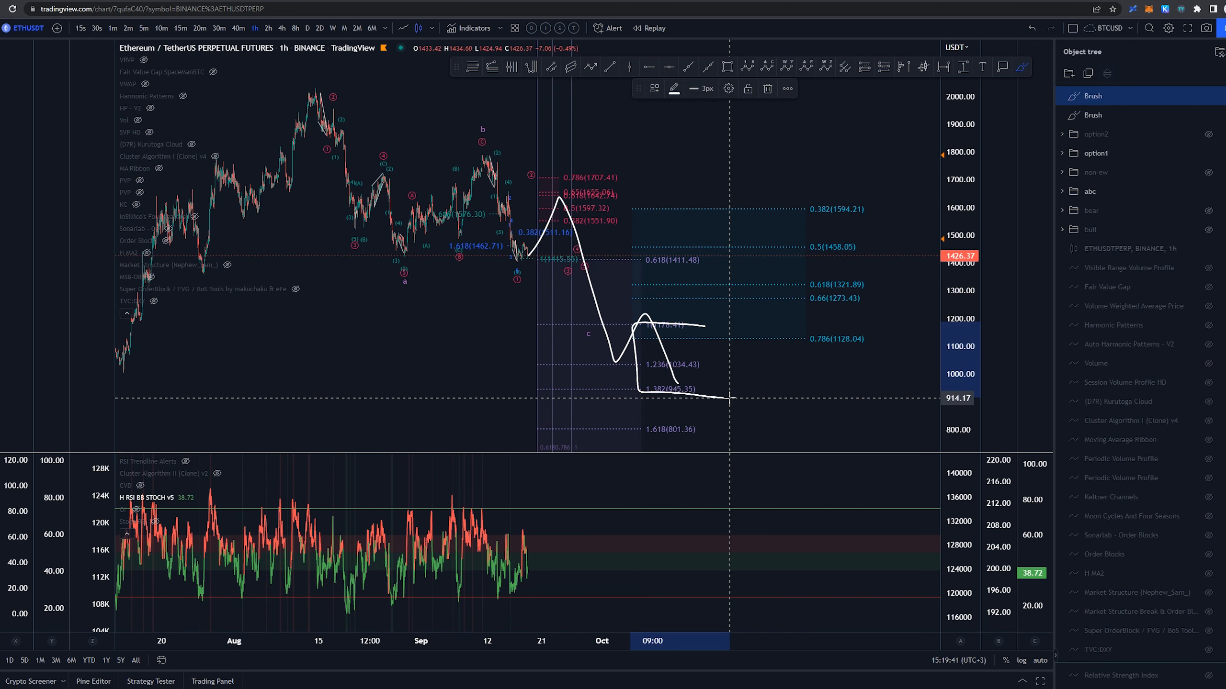
pyautogui.moveTo(680, 321); pyautogui.dragTo(703, 383)
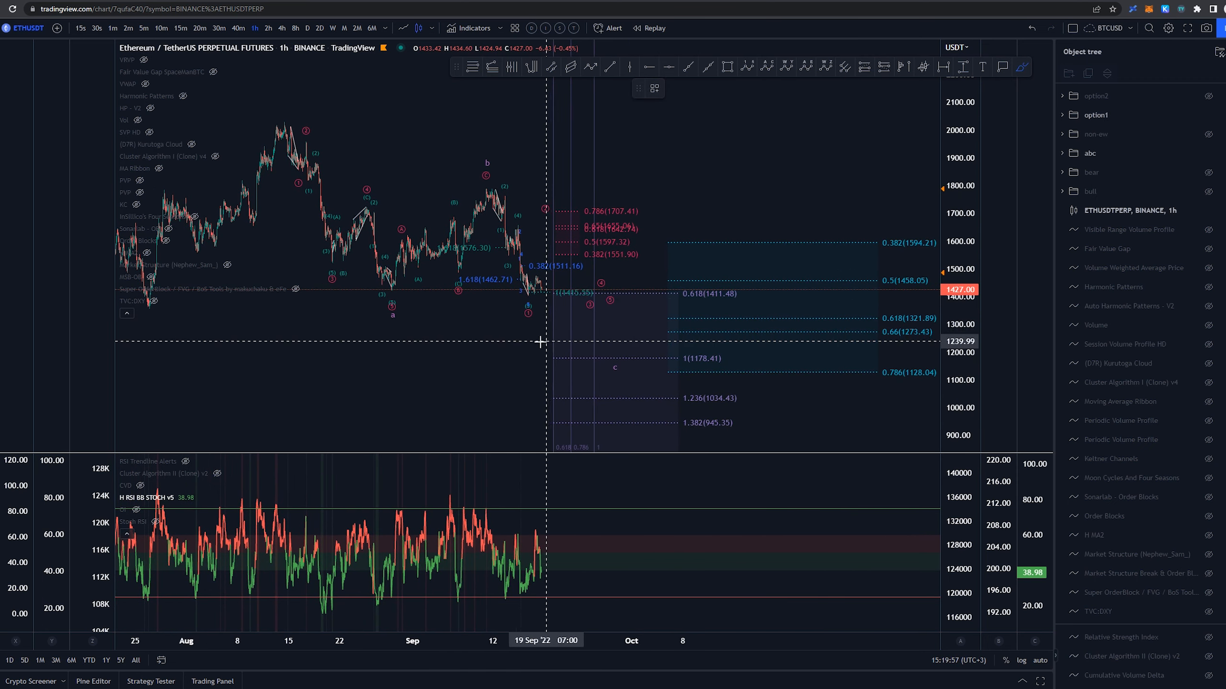
pyautogui.moveTo(532, 293)
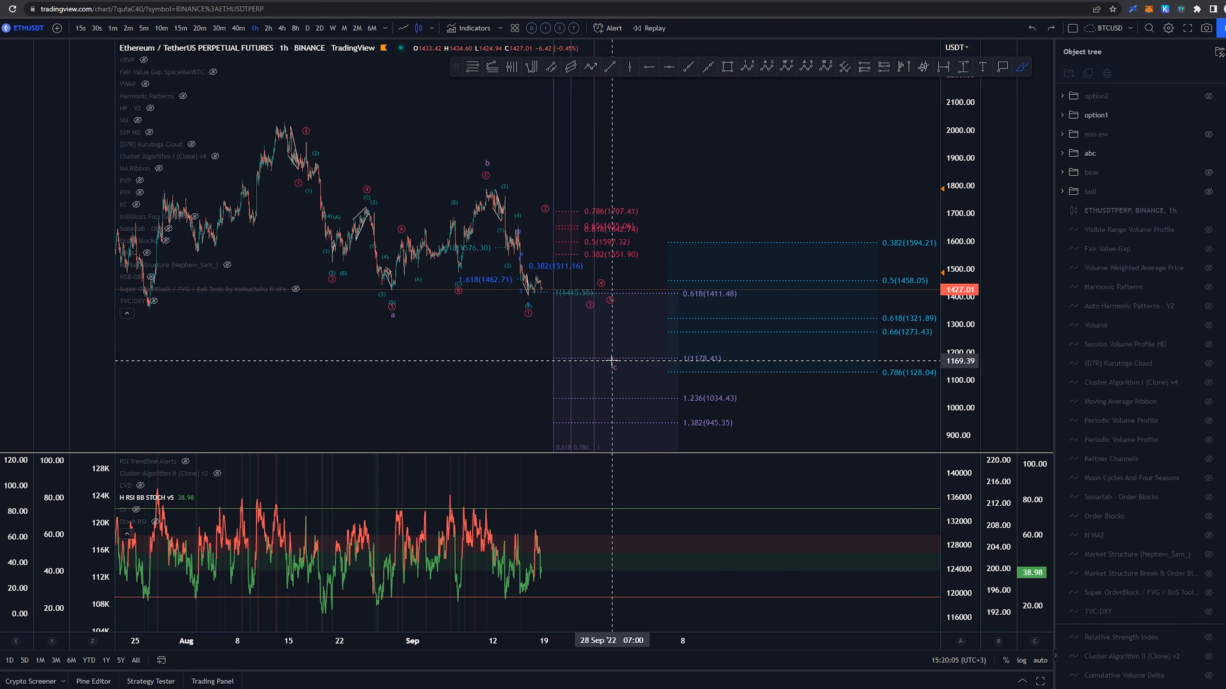
pyautogui.moveTo(577, 346)
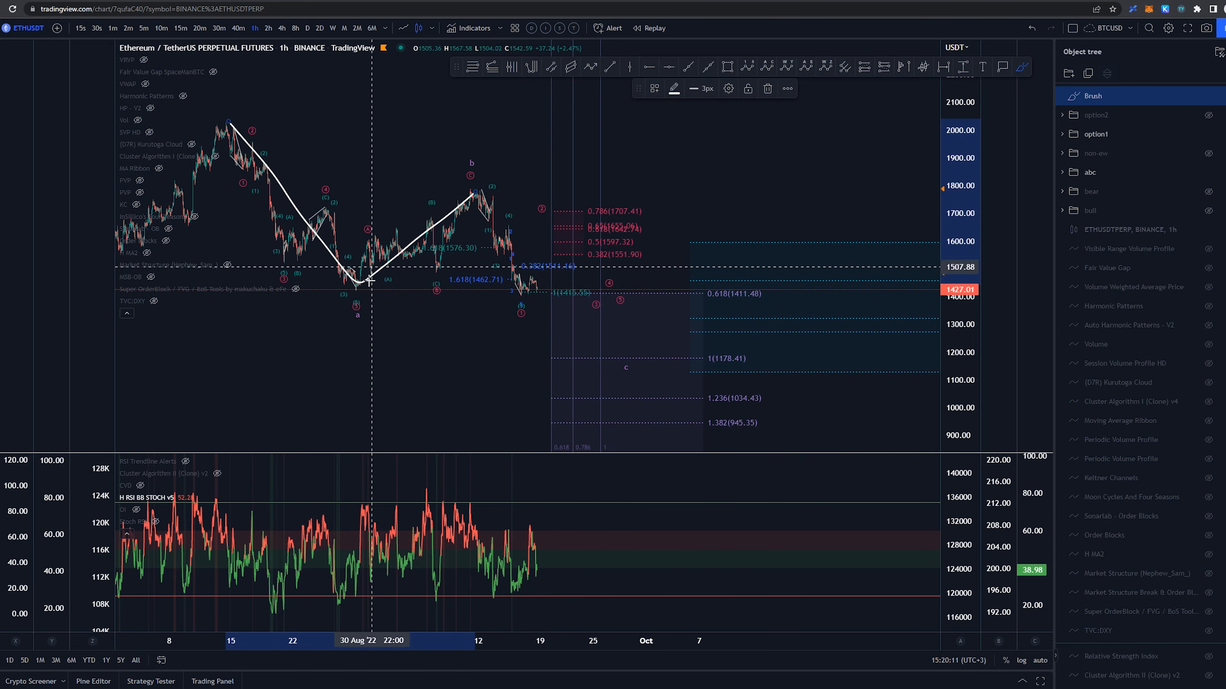
pyautogui.moveTo(503, 215)
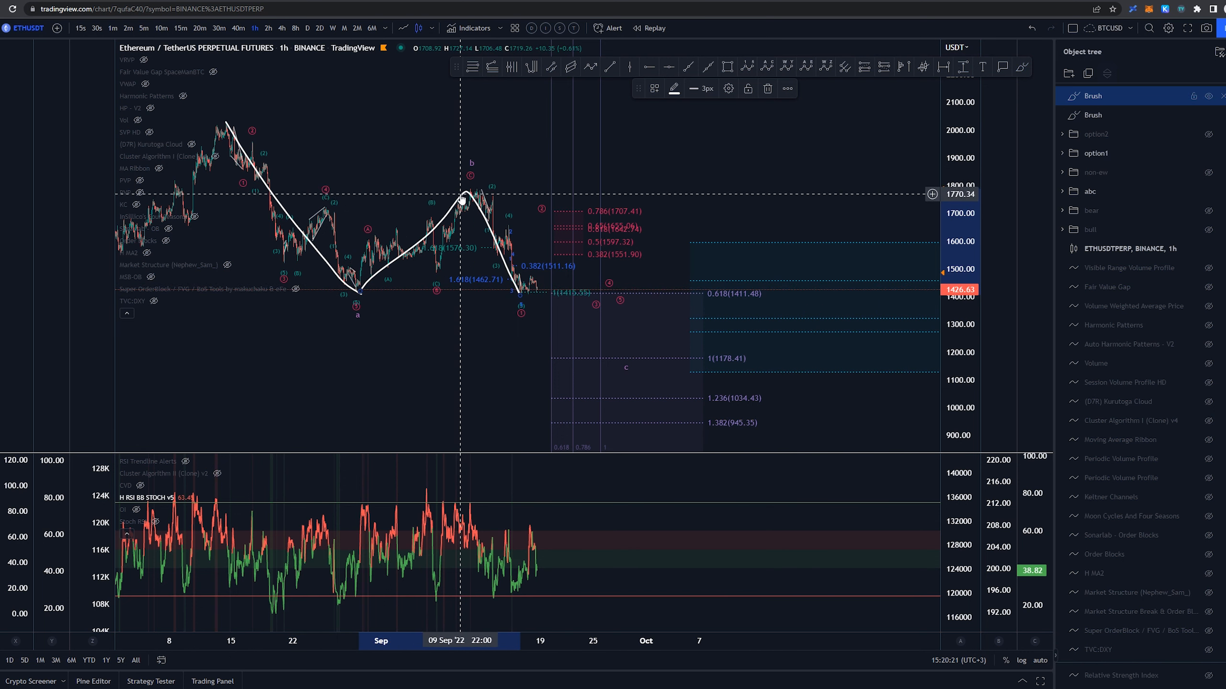
pyautogui.moveTo(378, 190)
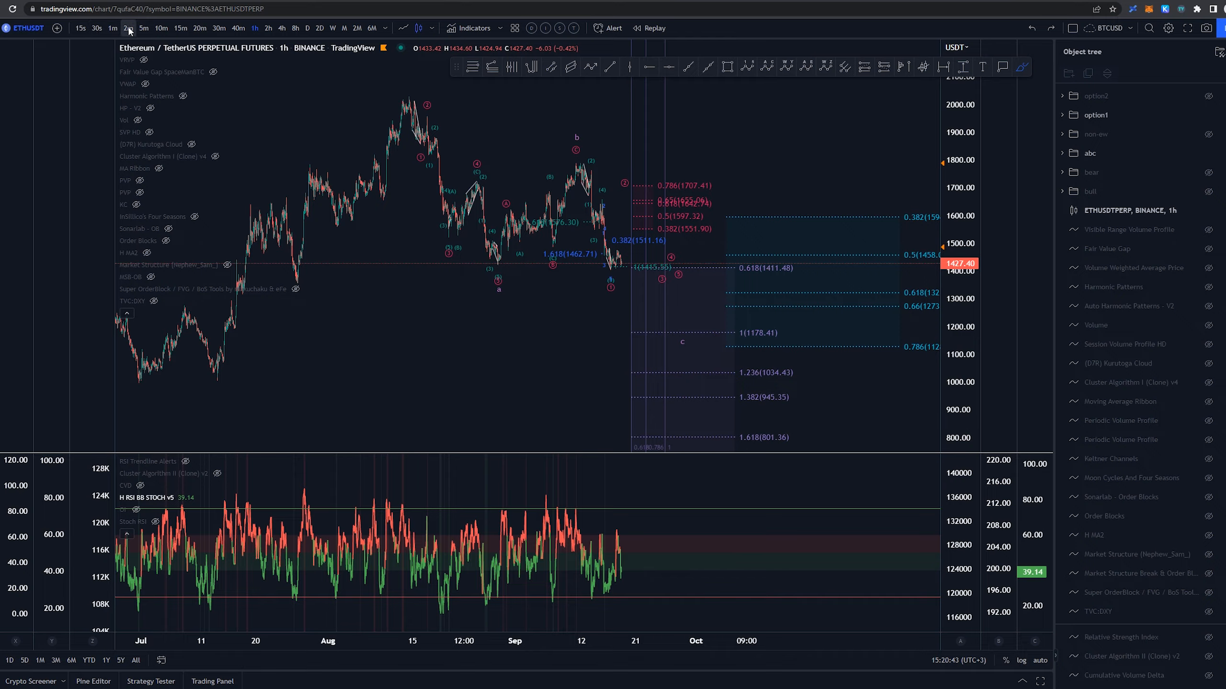
# Switch to the 2-minute timeframe and draw a Fibonacci retracement over the latest decline, about 1460 to 1415
pyautogui.click(129, 28)
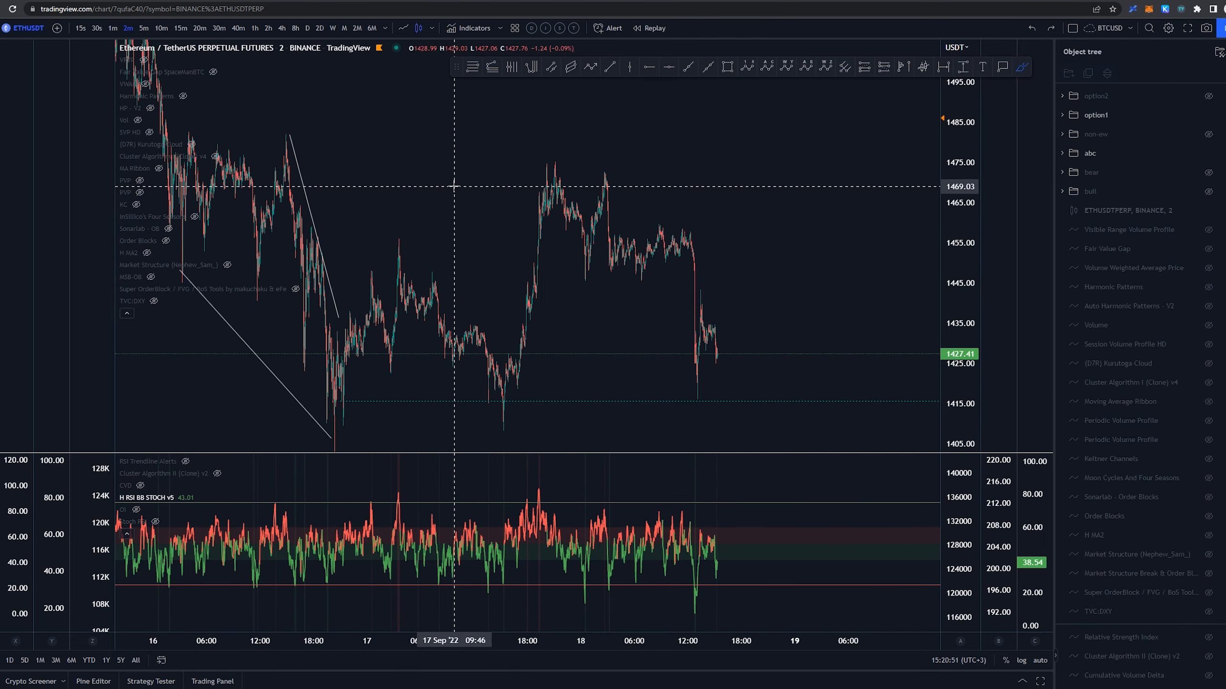
pyautogui.moveTo(332, 450); pyautogui.dragTo(508, 407)
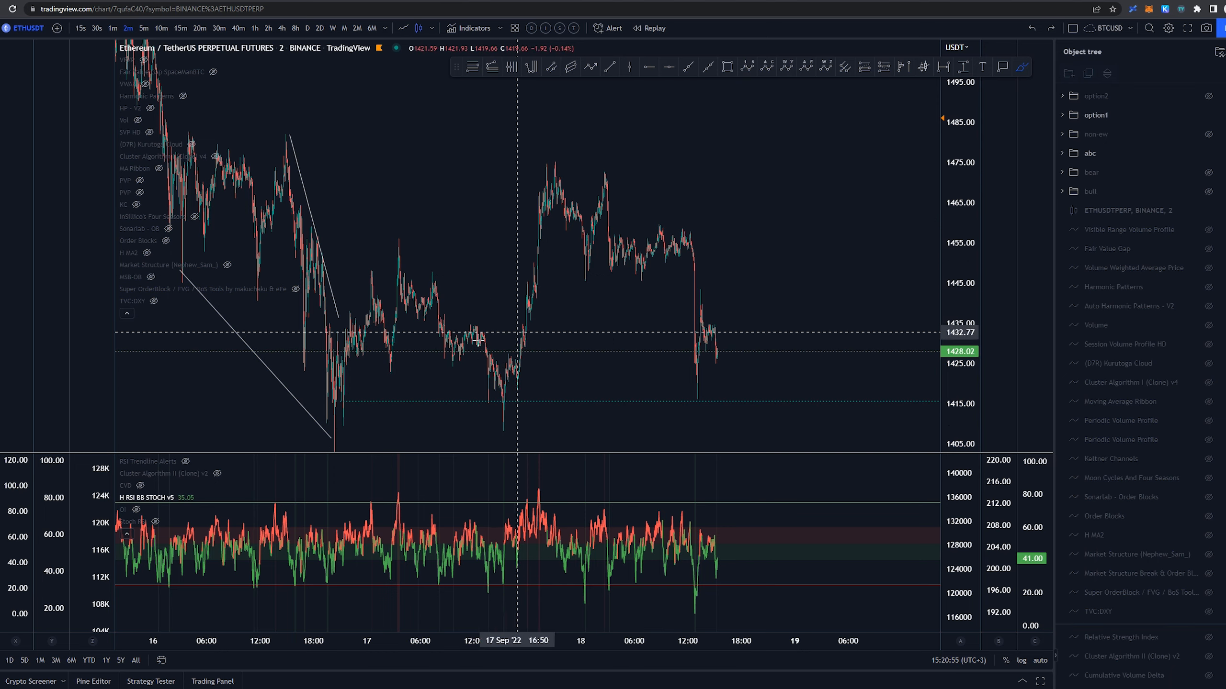
pyautogui.moveTo(382, 284)
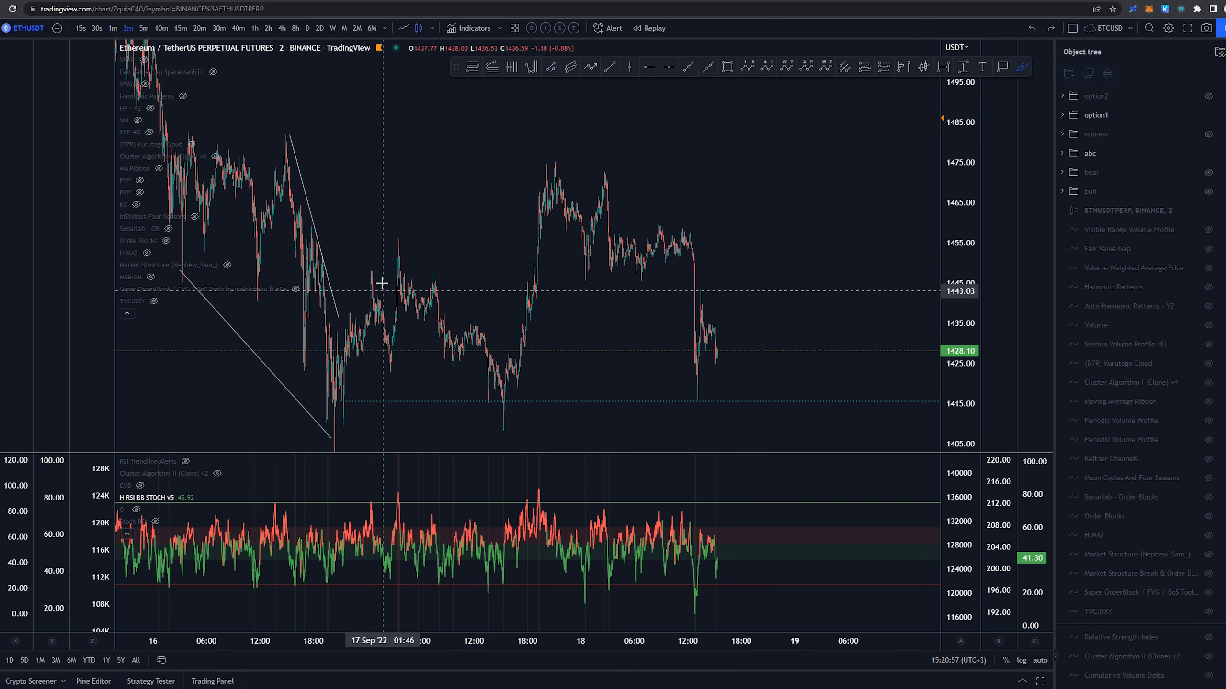
pyautogui.moveTo(337, 406)
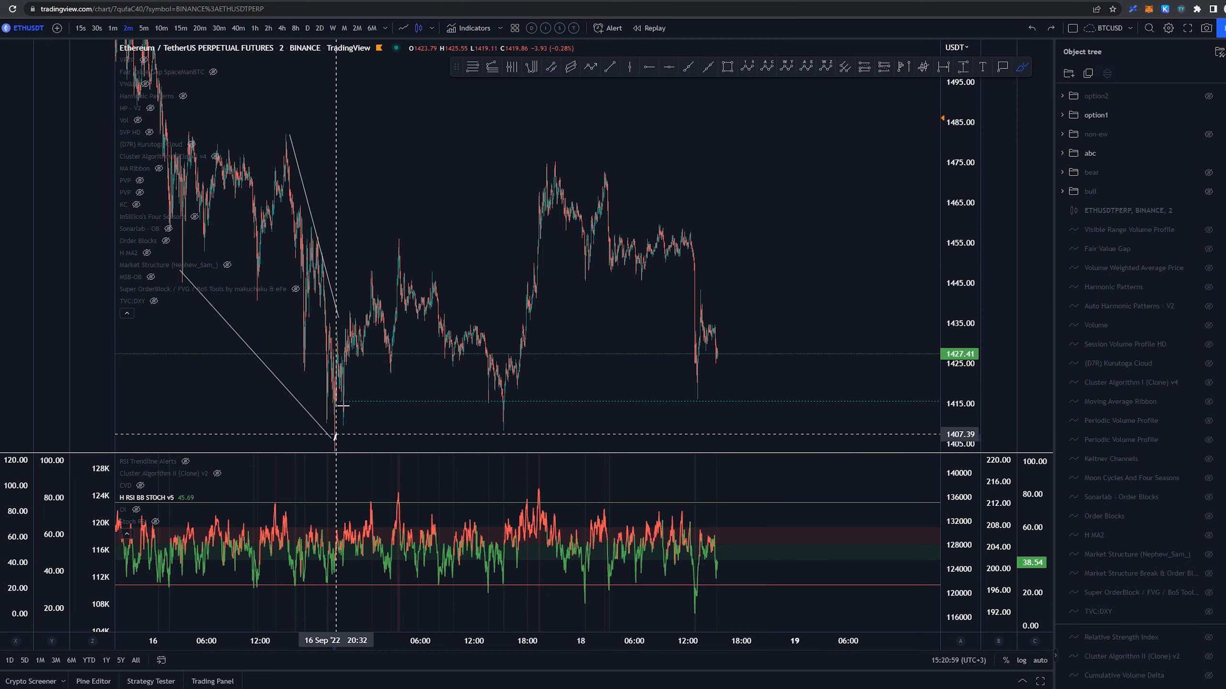
pyautogui.moveTo(572, 294)
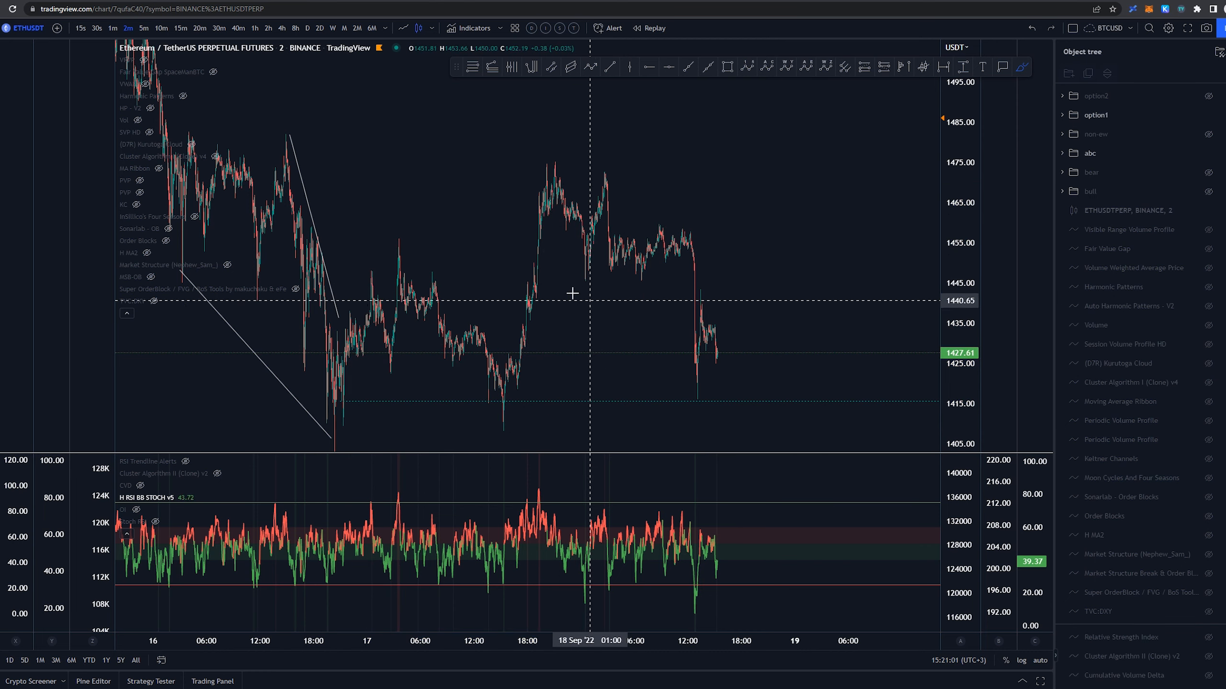
pyautogui.moveTo(552, 176); pyautogui.dragTo(629, 211)
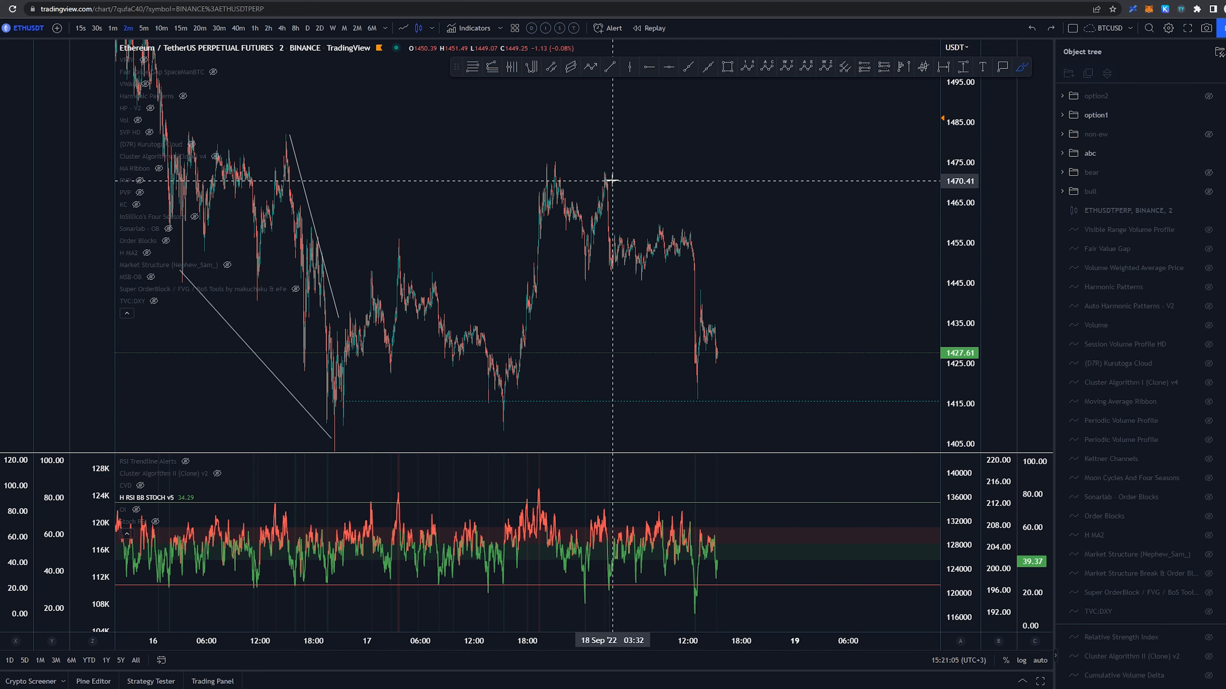
pyautogui.moveTo(606, 172); pyautogui.dragTo(688, 254)
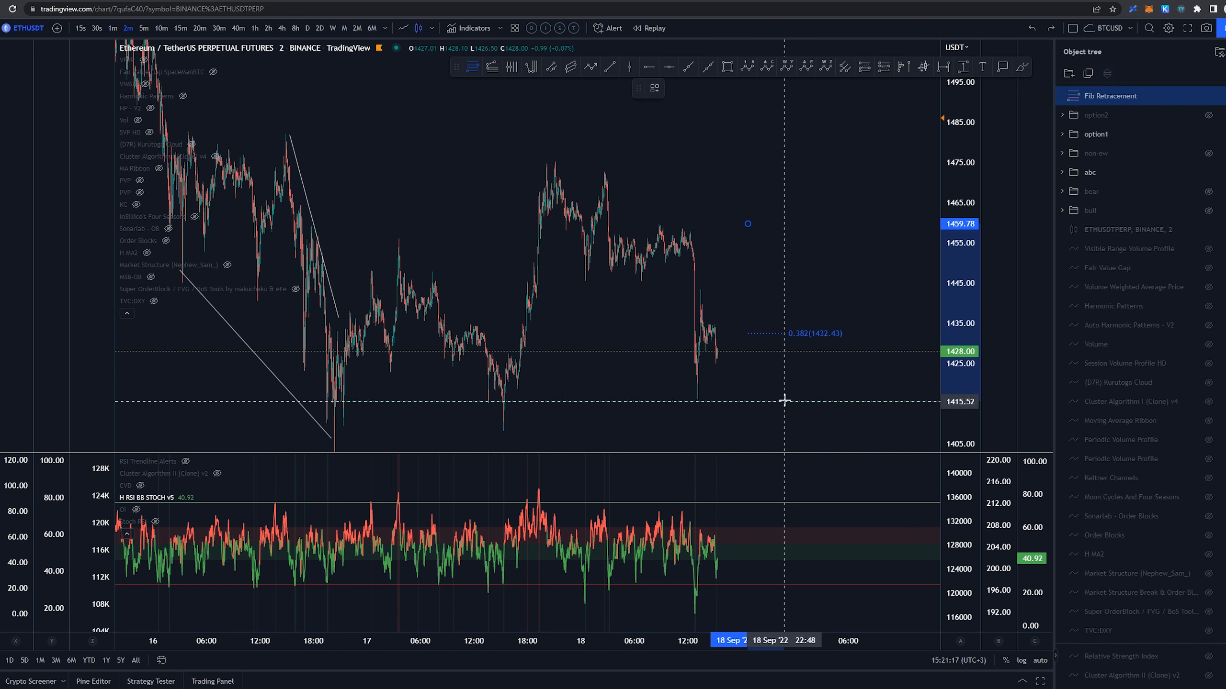
# Apply a saved wave drawing template to the new retracement, leaving the 1415.55 level
pyautogui.click(654, 88)
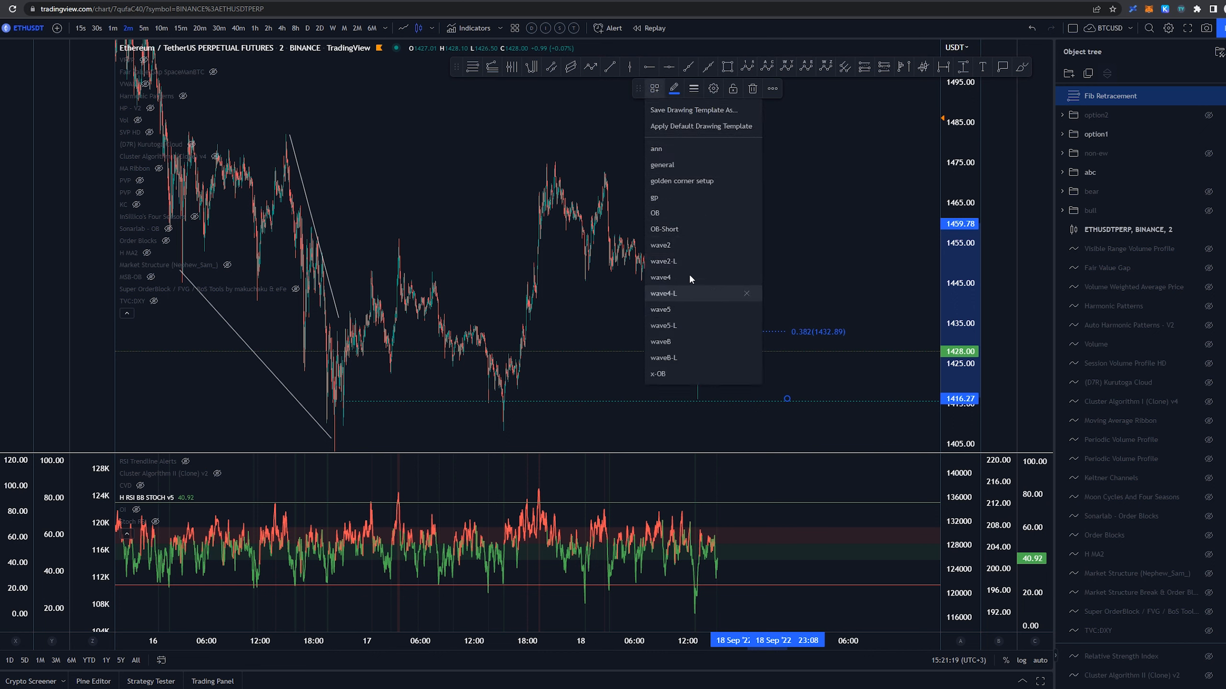
pyautogui.moveTo(775, 316)
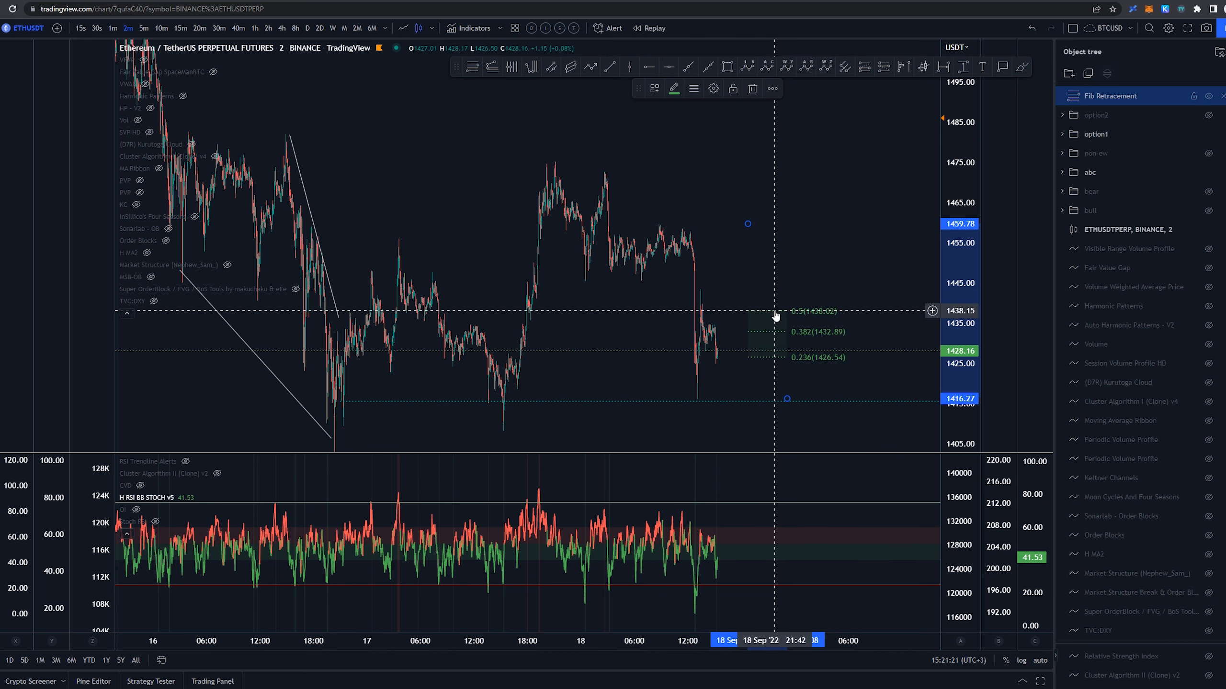
pyautogui.click(653, 89)
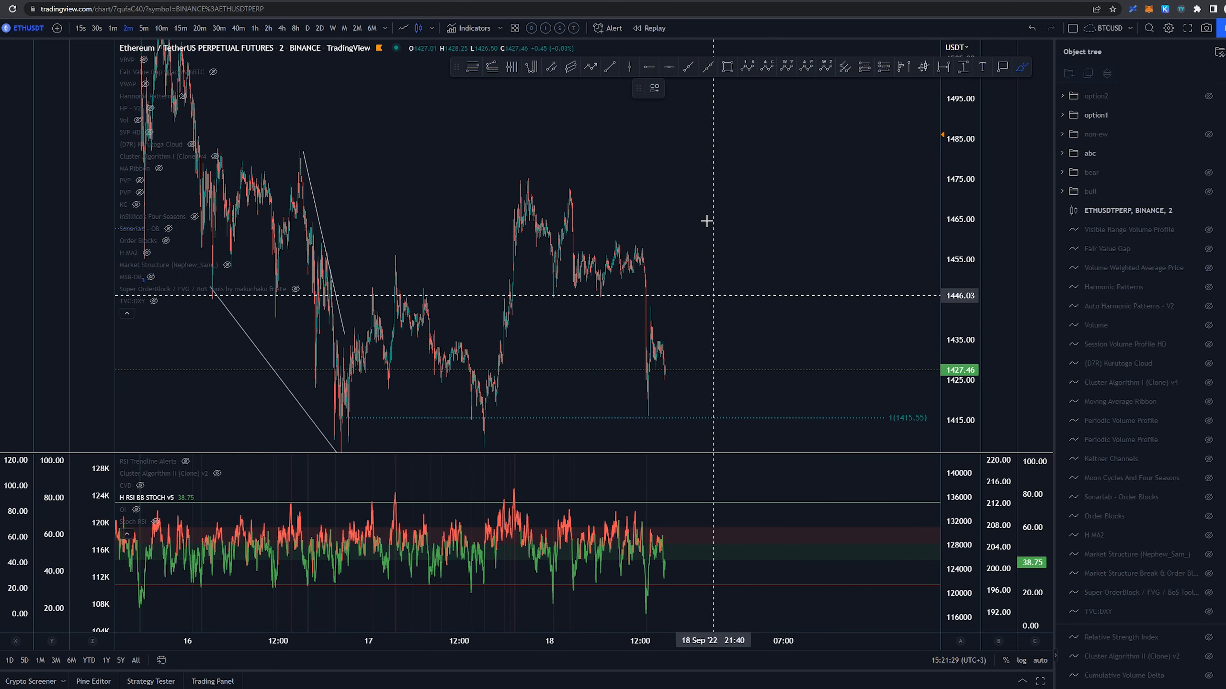
pyautogui.moveTo(604, 328)
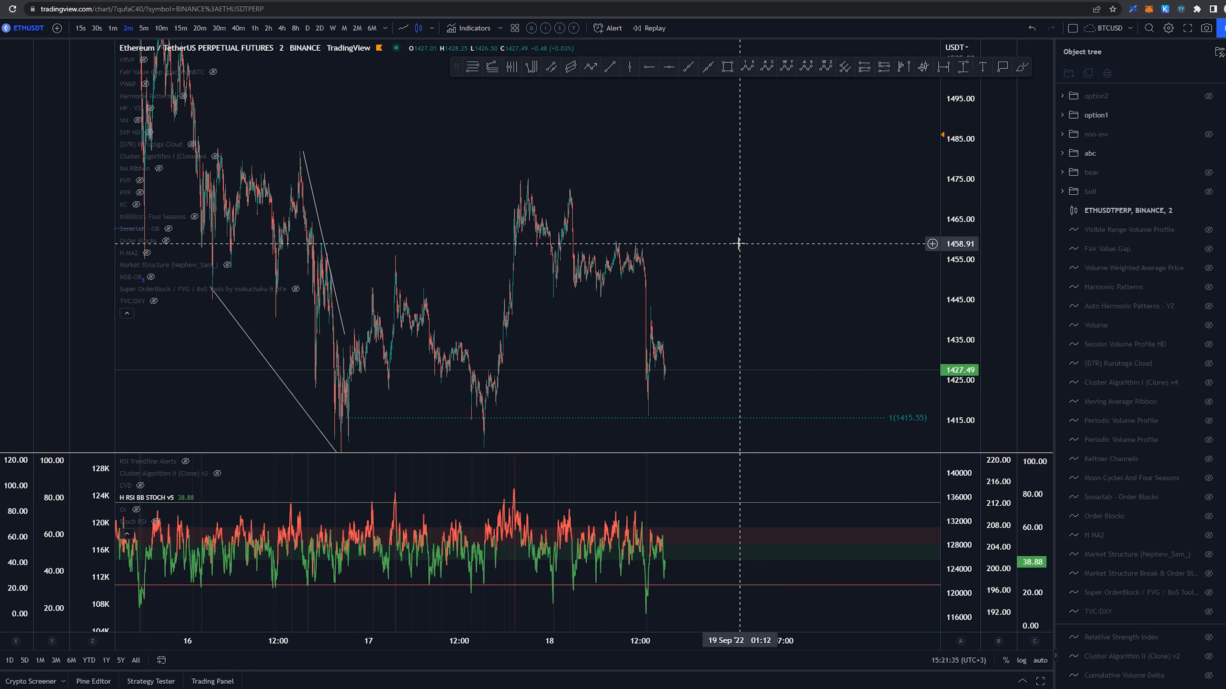
pyautogui.moveTo(584, 317)
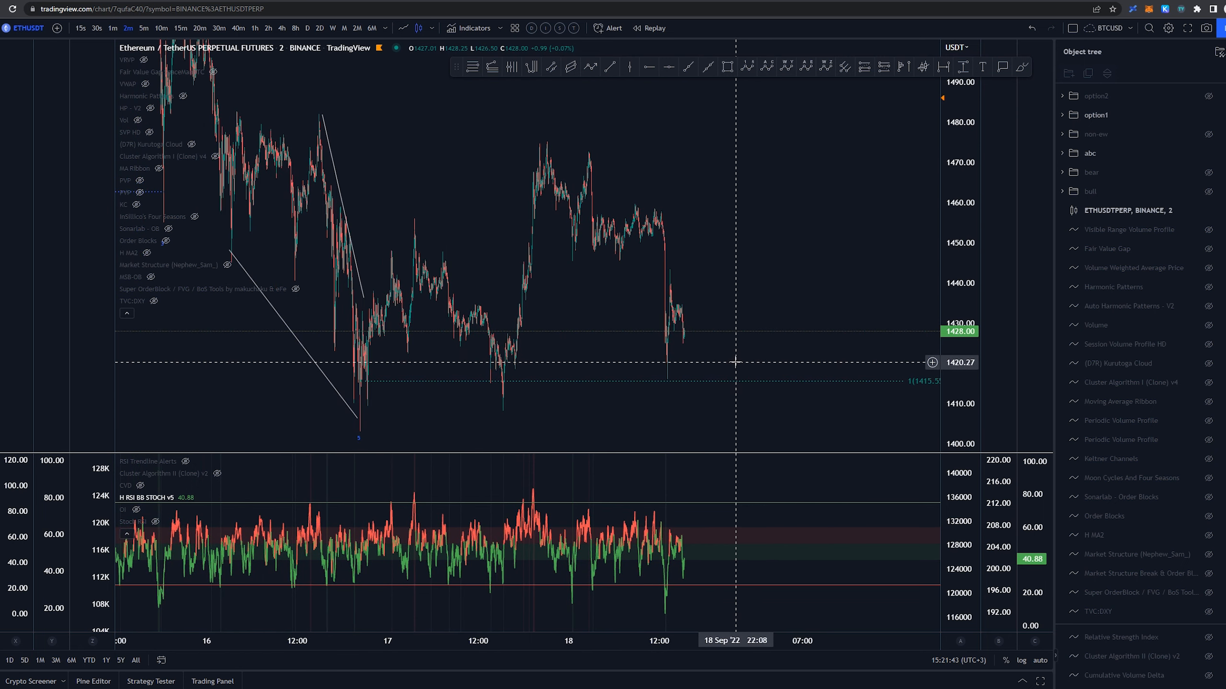
pyautogui.moveTo(385, 208)
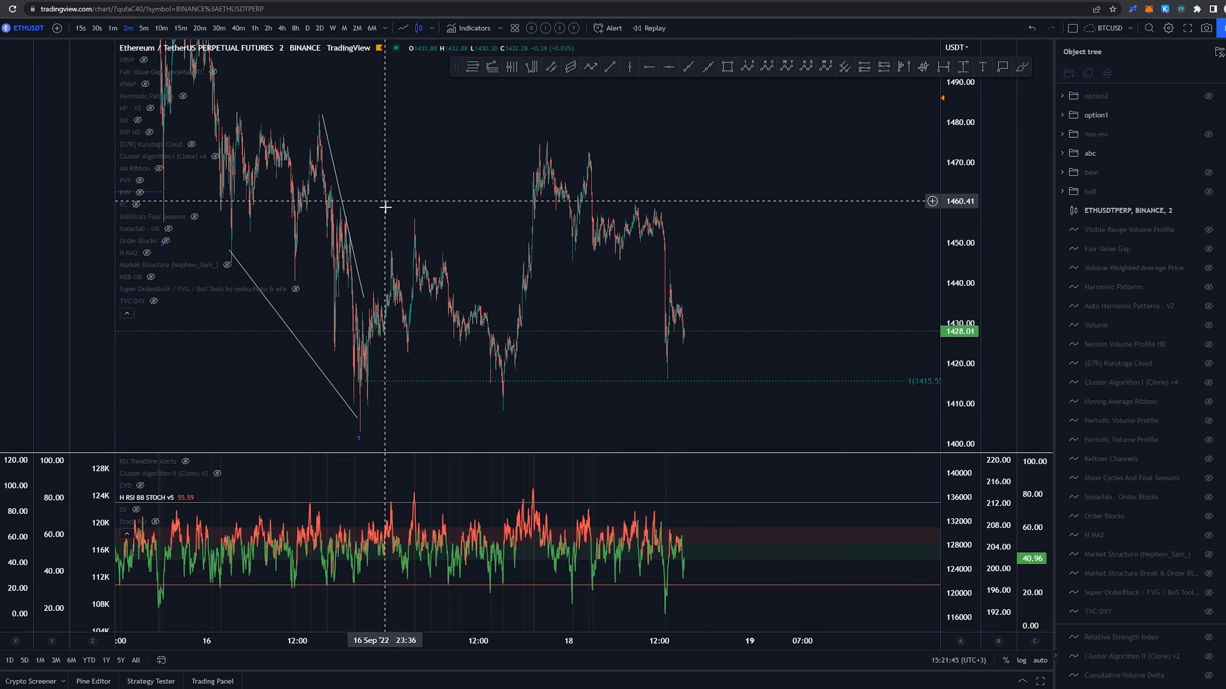
# Switch ETHUSDT to the 15-minute timeframe, showing the September count with 1.618 near 1462.71
pyautogui.click(182, 28)
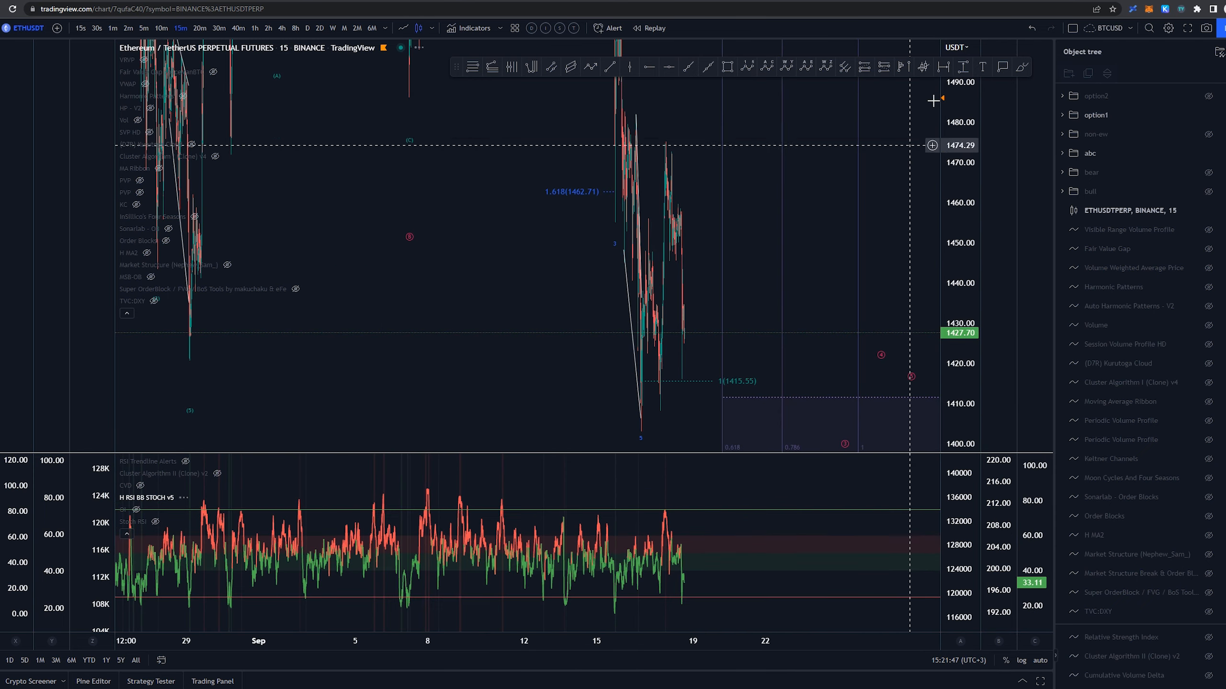